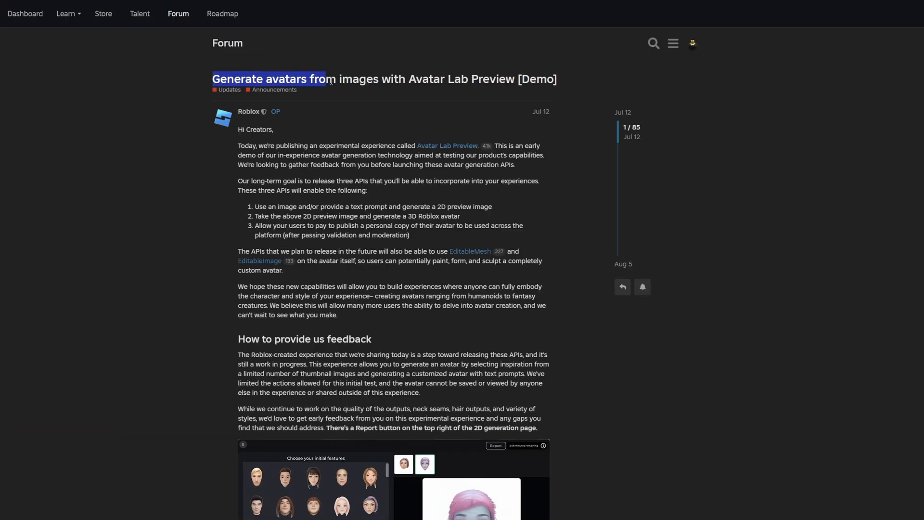
Read the post body, highlighting the 'generate a 2D preview image' and 'users paying to publish' phrases.
{"action": "left_click_drag", "start_coordinate": [325, 79], "coordinate": [516, 79]}
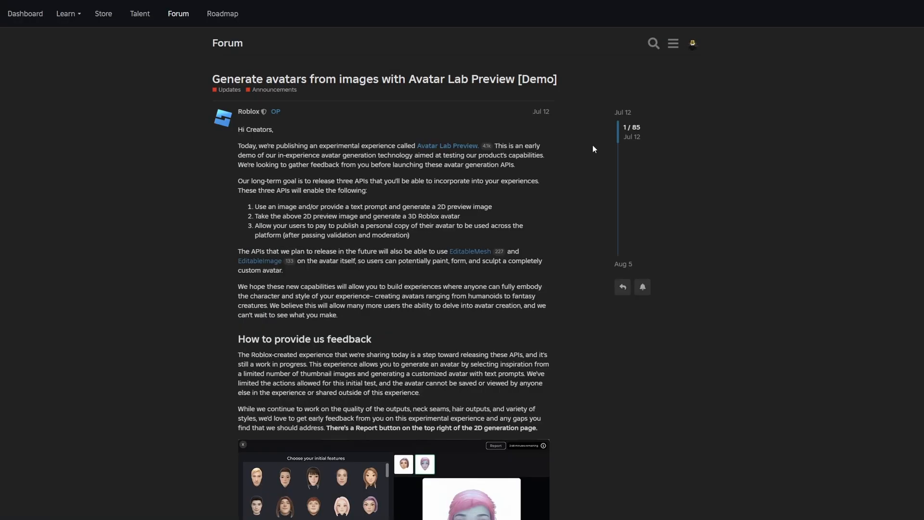
{"action": "mouse_move", "coordinate": [293, 164]}
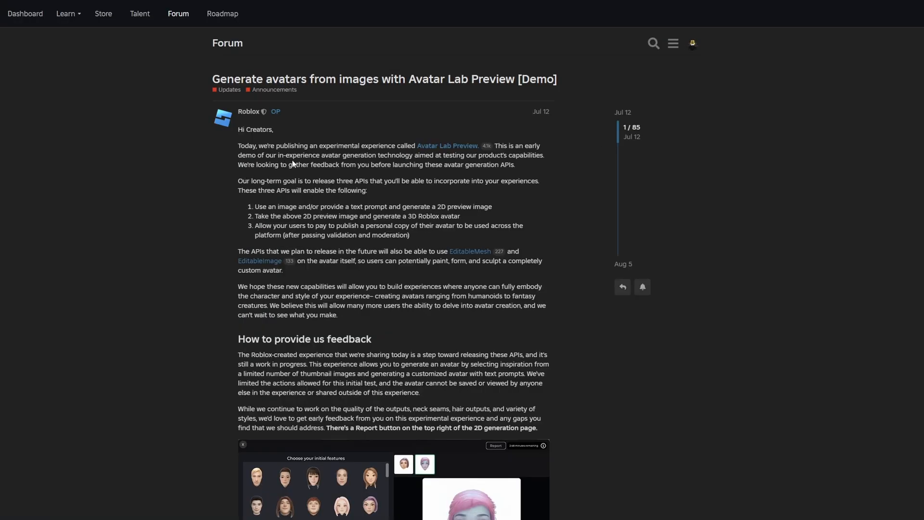
{"action": "left_click_drag", "start_coordinate": [343, 155], "coordinate": [433, 155]}
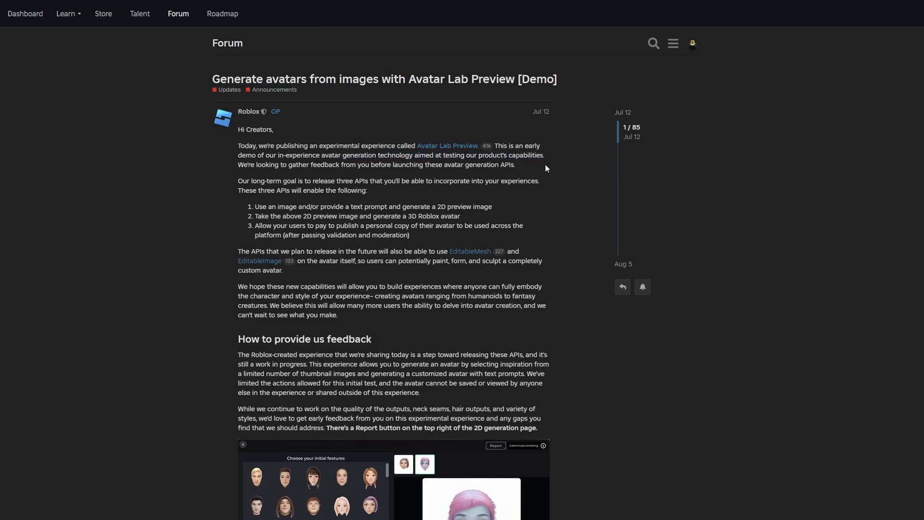
{"action": "double_click", "coordinate": [373, 180]}
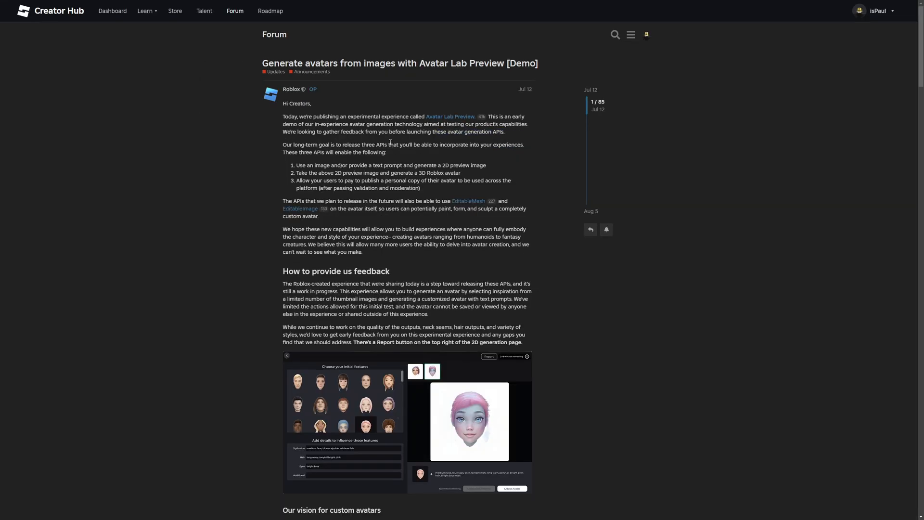
{"action": "left_click_drag", "start_coordinate": [352, 144], "coordinate": [403, 145]}
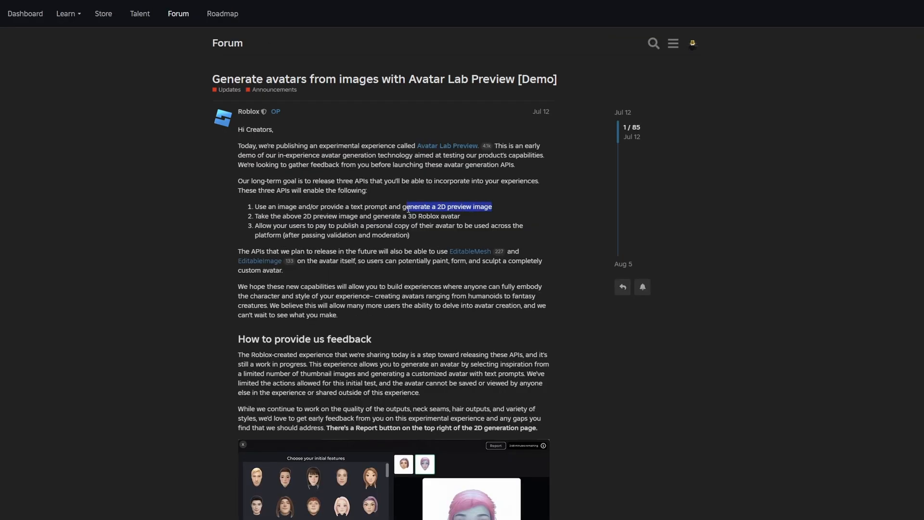
{"action": "left_click", "coordinate": [489, 207]}
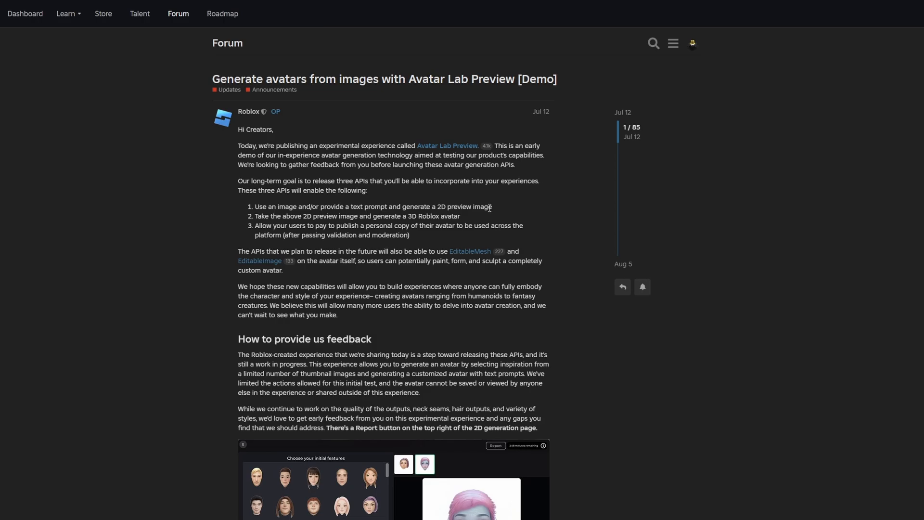
{"action": "left_click_drag", "start_coordinate": [352, 206], "coordinate": [383, 206]}
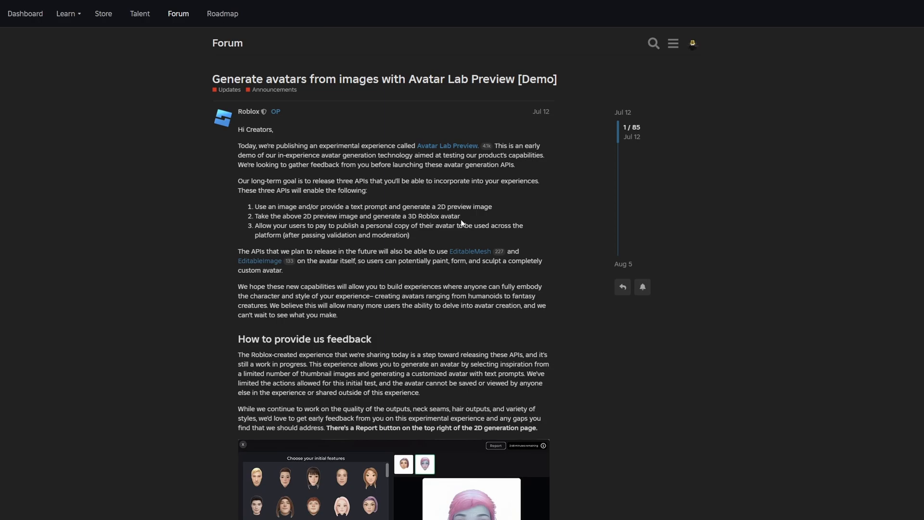
{"action": "mouse_move", "coordinate": [298, 244]}
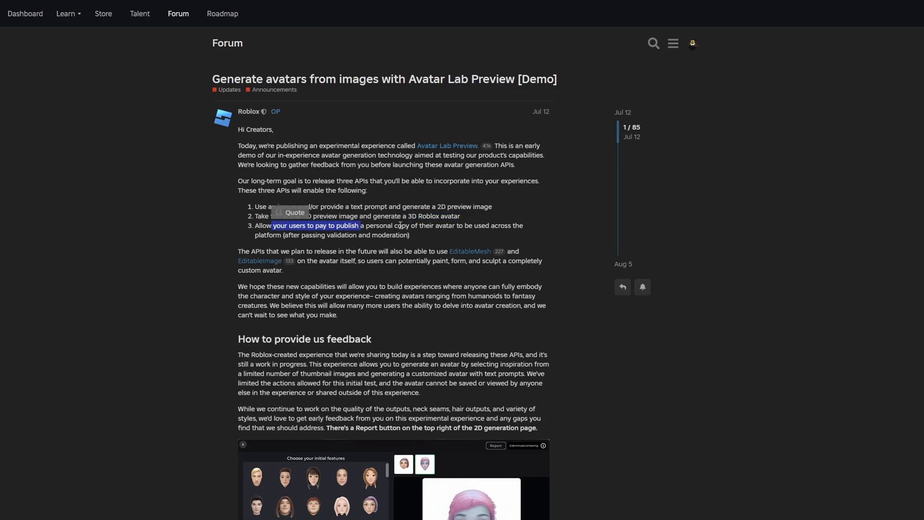
{"action": "left_click", "coordinate": [466, 234]}
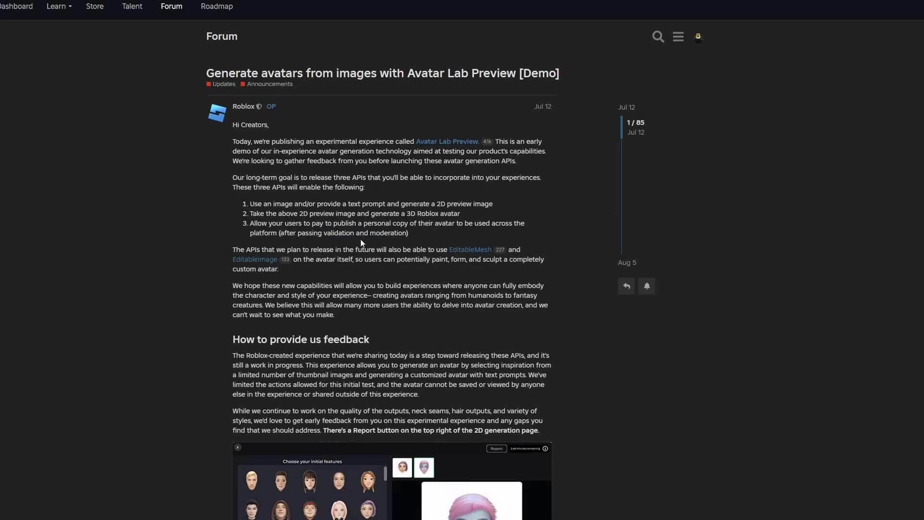
Scroll through the post's closing sections to the end, marking lines along the way.
{"action": "scroll", "scroll_direction": "down", "scroll_amount": 3}
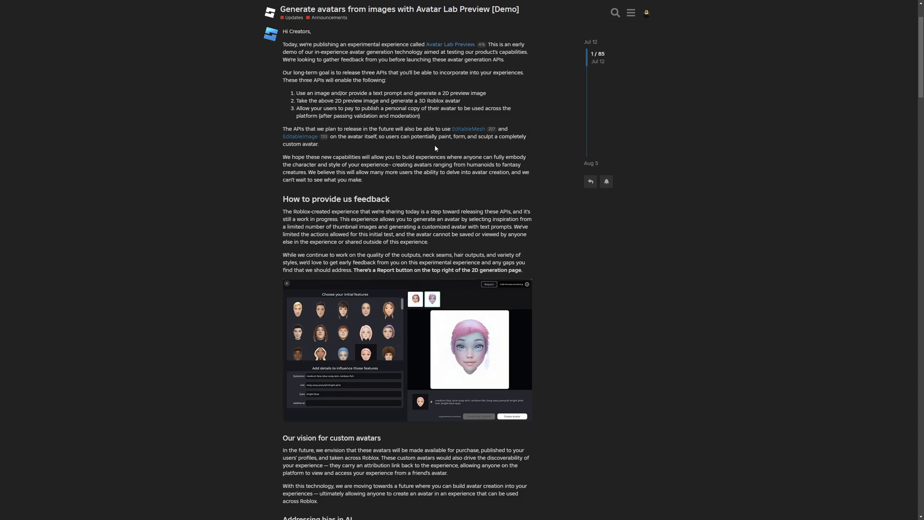
{"action": "mouse_move", "coordinate": [342, 135]}
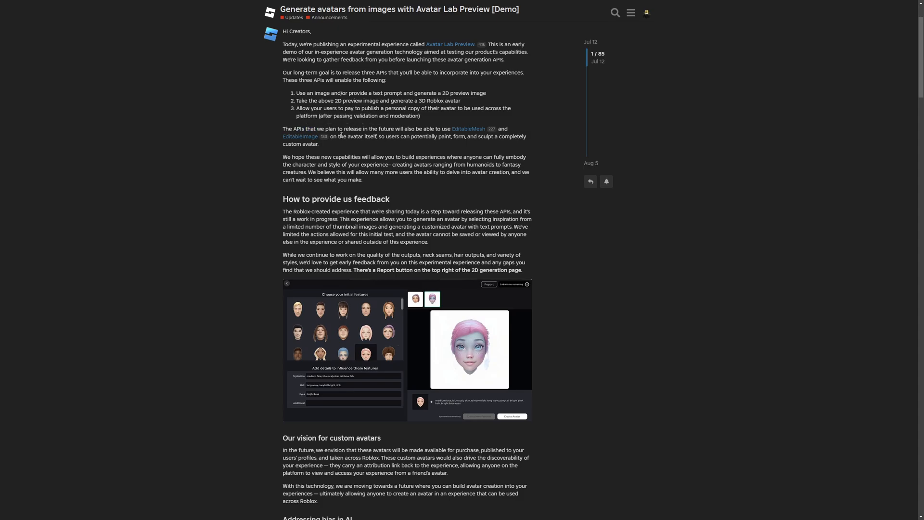
{"action": "left_click_drag", "start_coordinate": [416, 160], "coordinate": [506, 161]}
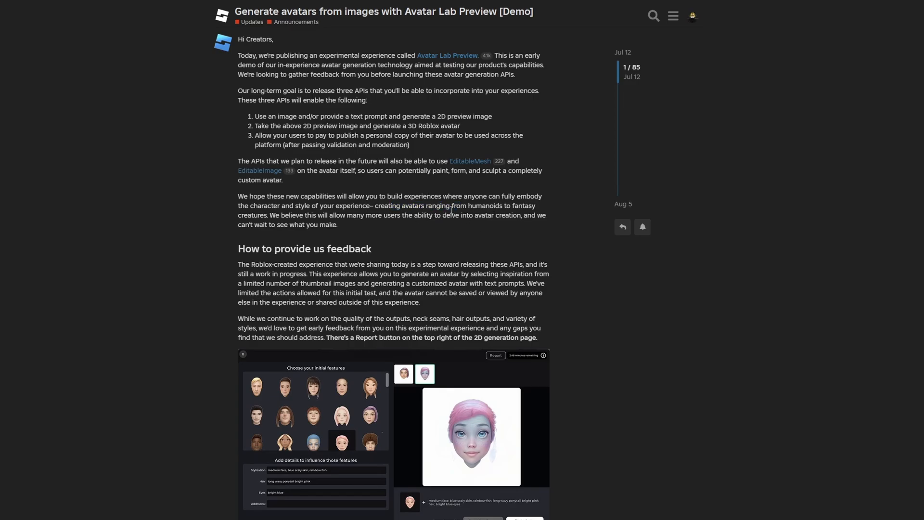
{"action": "scroll", "scroll_direction": "down", "scroll_amount": 3}
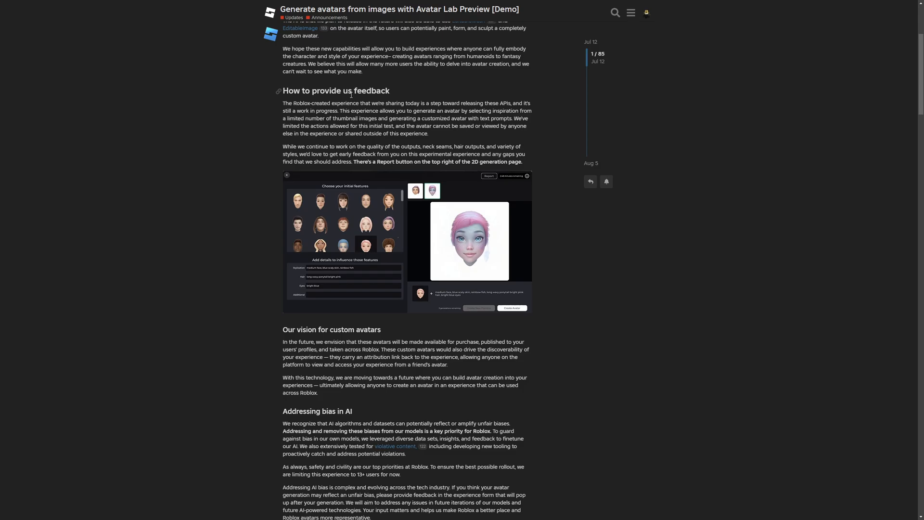
{"action": "mouse_move", "coordinate": [237, 156]}
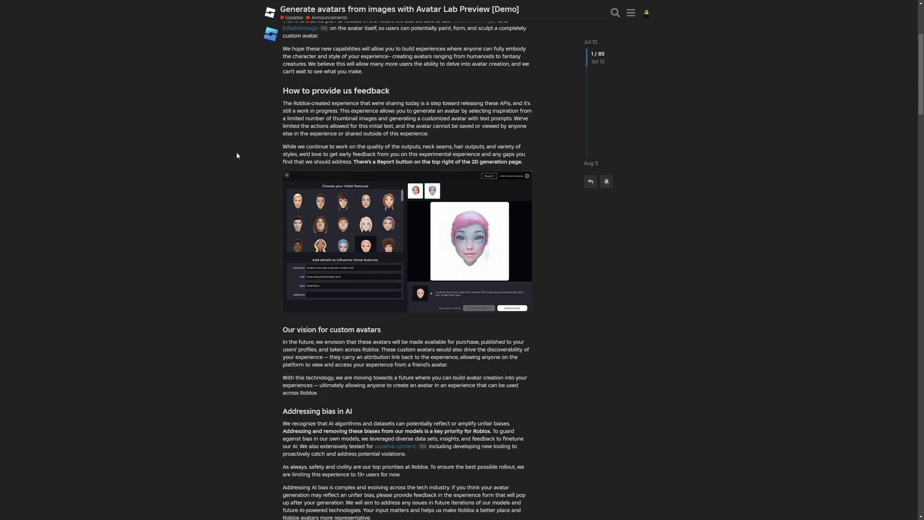
{"action": "mouse_move", "coordinate": [432, 142]}
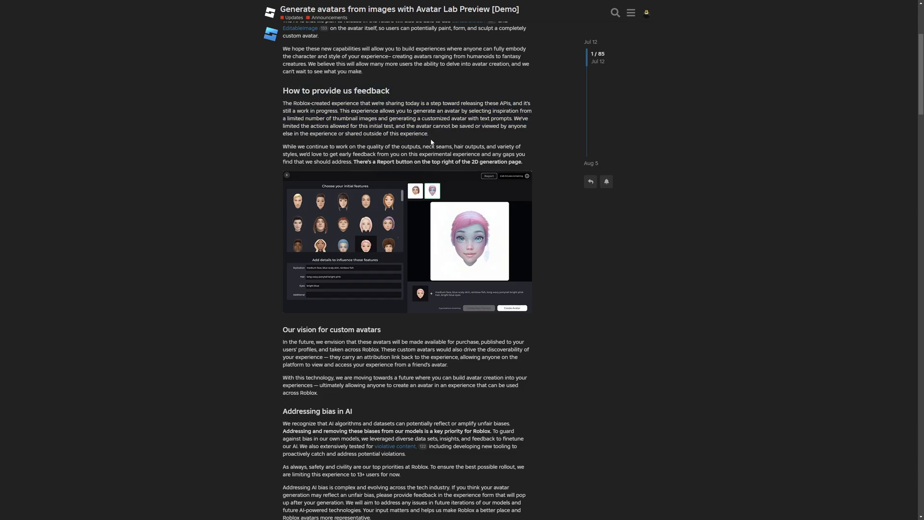
{"action": "left_click_drag", "start_coordinate": [309, 137], "coordinate": [452, 137]}
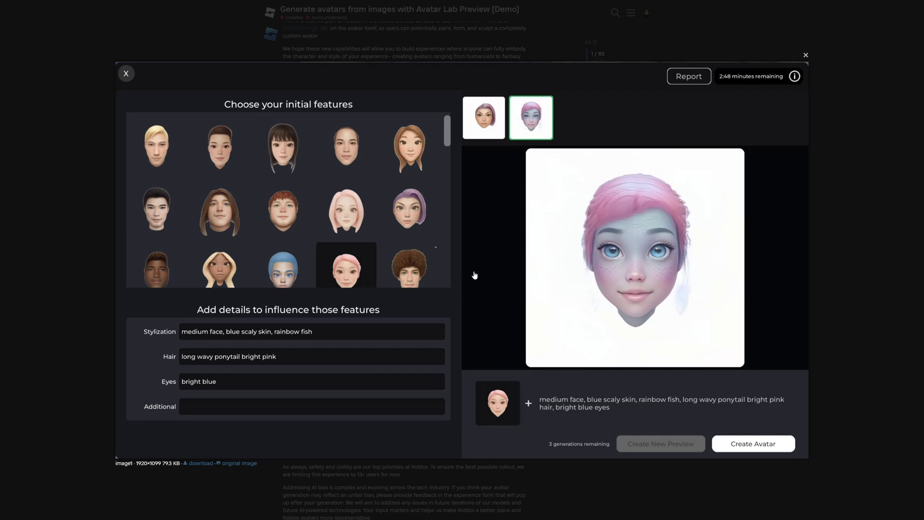
{"action": "mouse_move", "coordinate": [441, 206]}
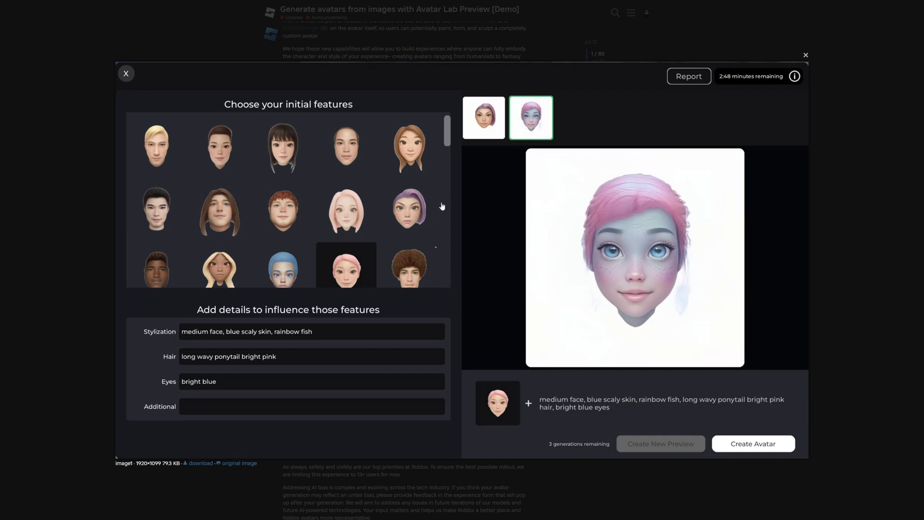
{"action": "mouse_move", "coordinate": [235, 319]}
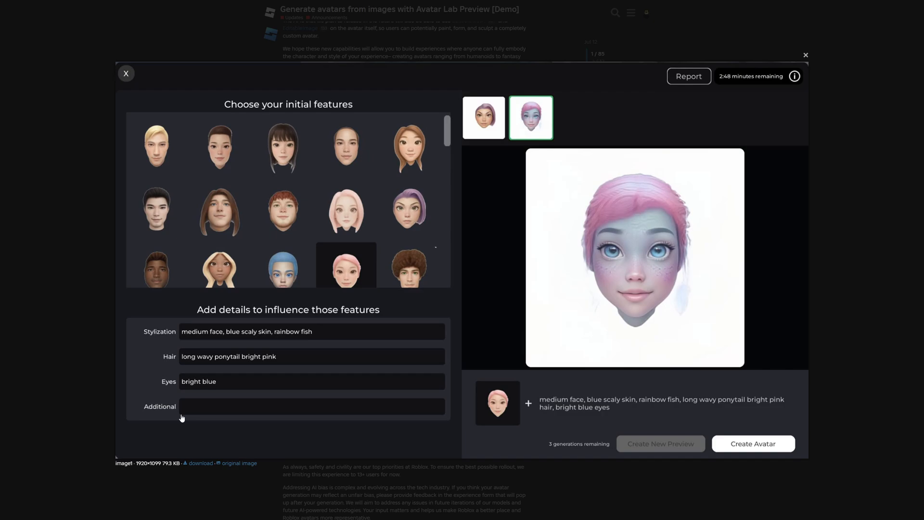
{"action": "mouse_move", "coordinate": [676, 108]}
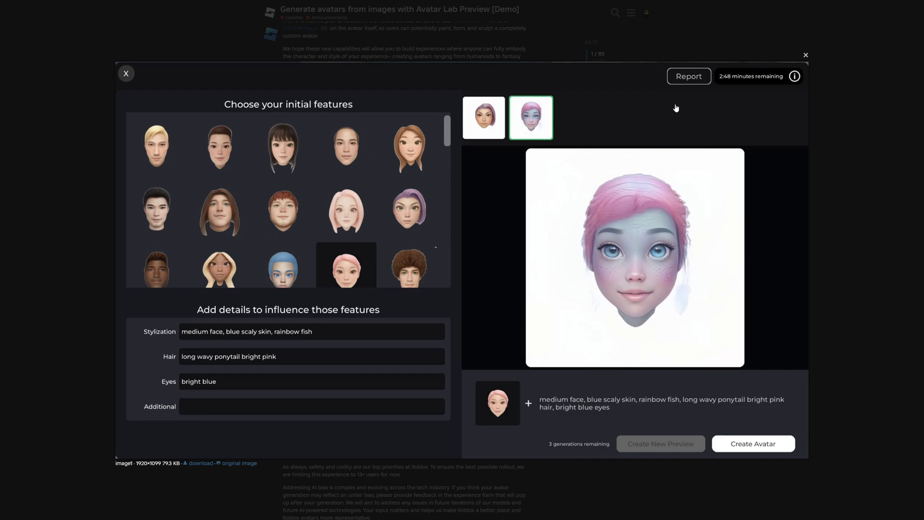
{"action": "mouse_move", "coordinate": [612, 112]}
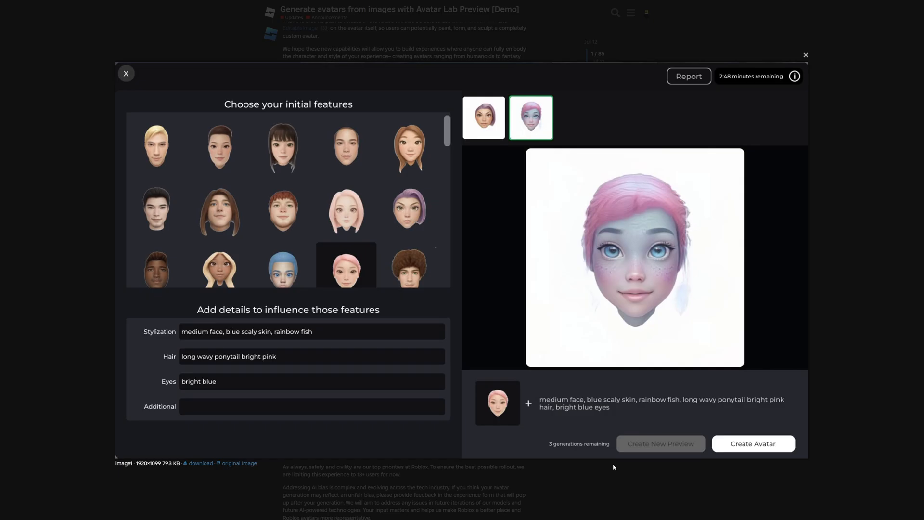
{"action": "left_click", "coordinate": [126, 73]}
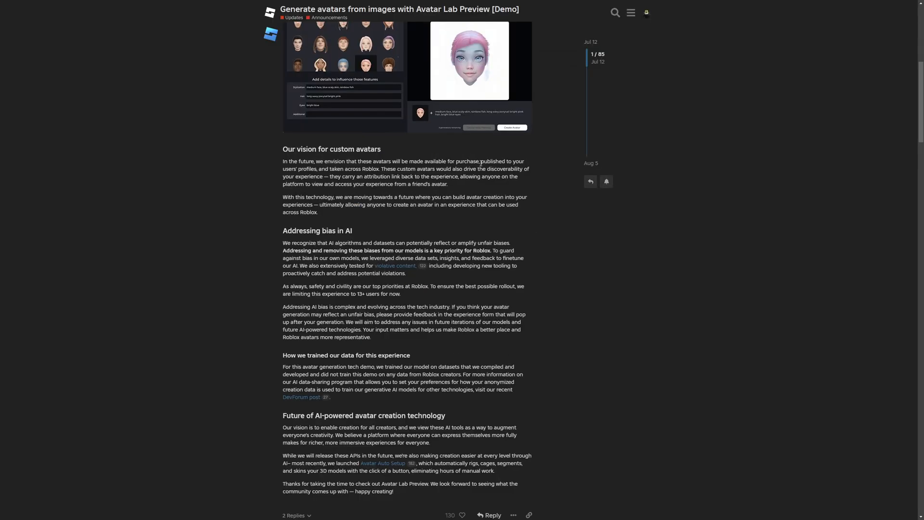
{"action": "double_click", "coordinate": [472, 161]}
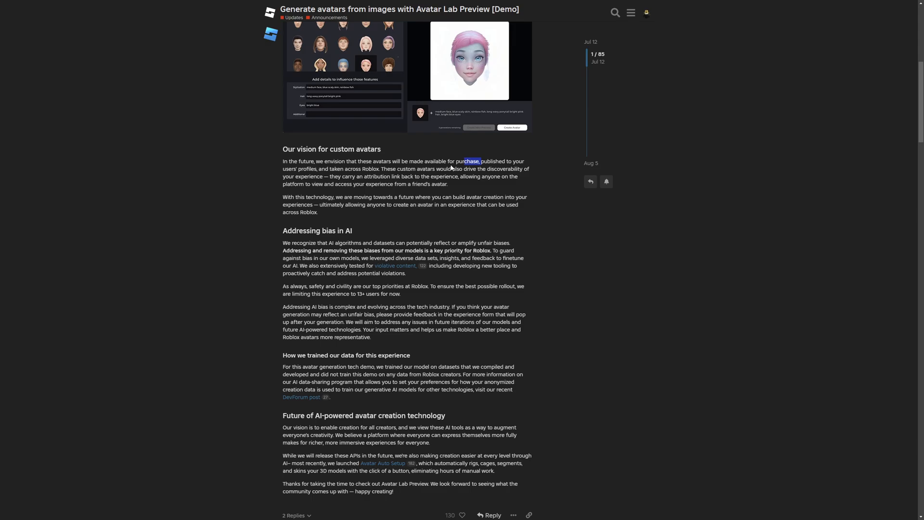
{"action": "left_click_drag", "start_coordinate": [464, 161], "coordinate": [409, 161]}
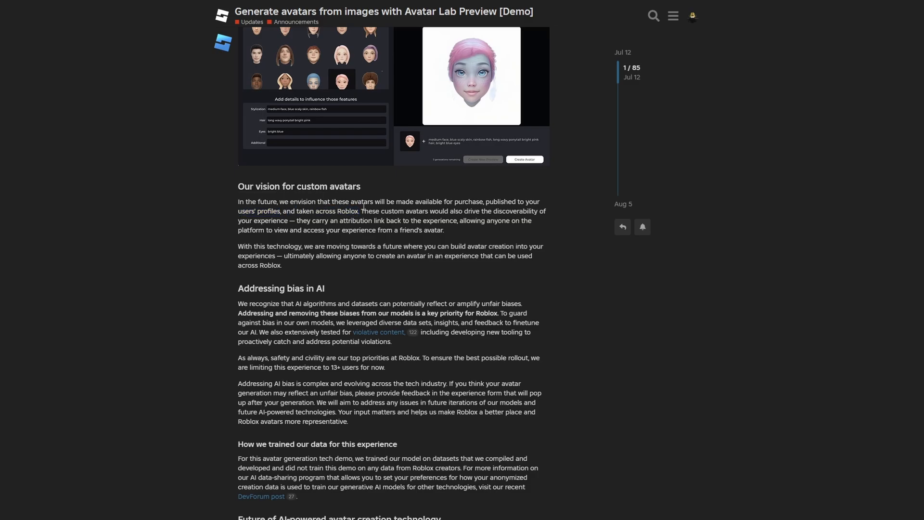
{"action": "left_click_drag", "start_coordinate": [360, 211], "coordinate": [490, 211]}
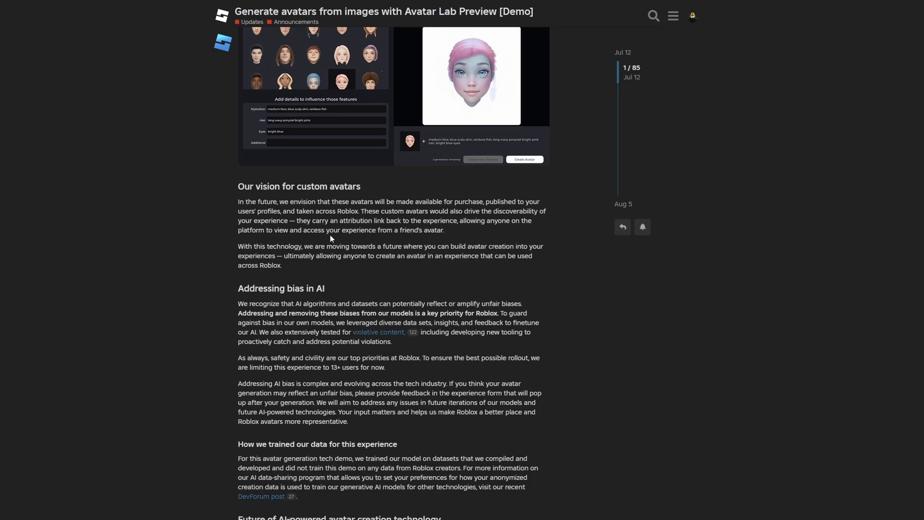
{"action": "mouse_move", "coordinate": [442, 233]}
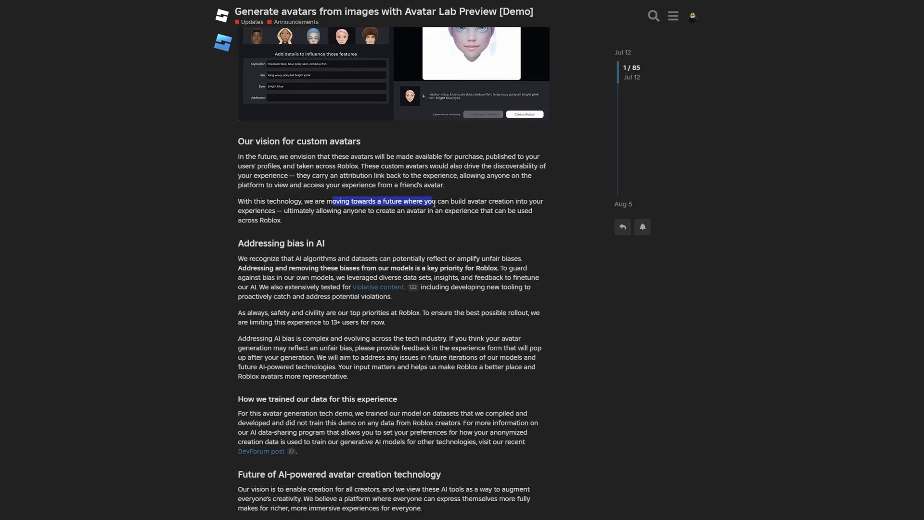
{"action": "left_click", "coordinate": [248, 217]}
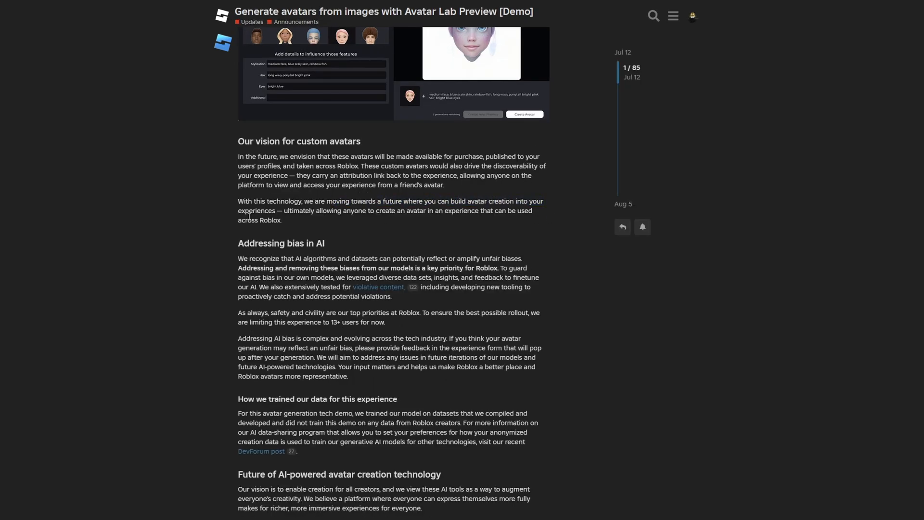
{"action": "left_click_drag", "start_coordinate": [288, 211], "coordinate": [358, 211]}
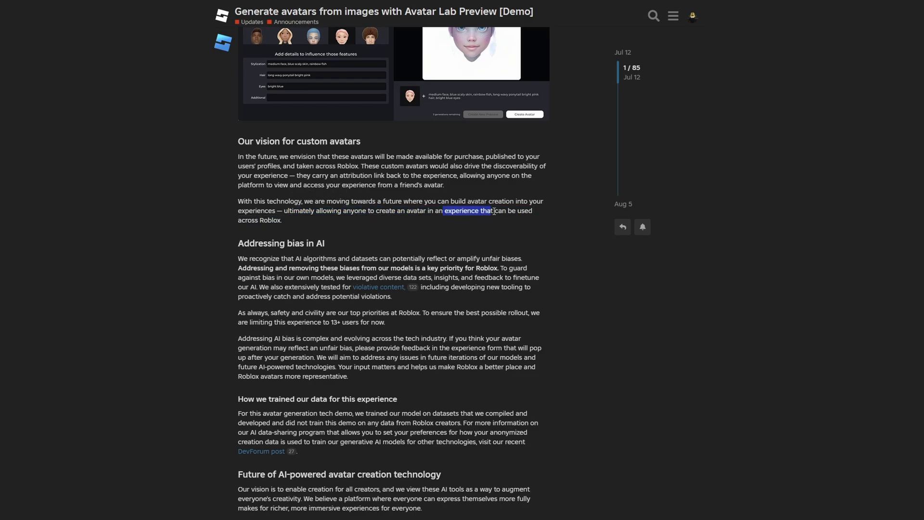
{"action": "left_click", "coordinate": [394, 238]}
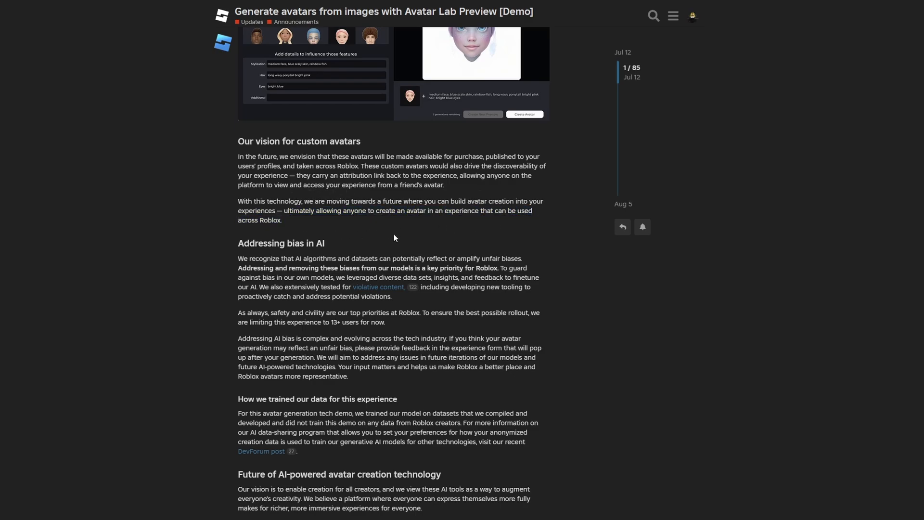
{"action": "scroll", "scroll_direction": "down", "scroll_amount": 3}
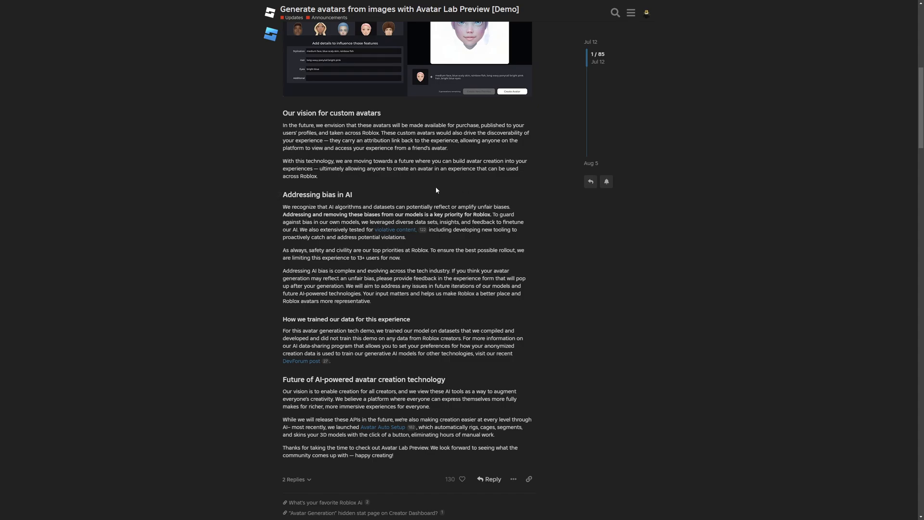
{"action": "left_click_drag", "start_coordinate": [335, 168], "coordinate": [318, 176]}
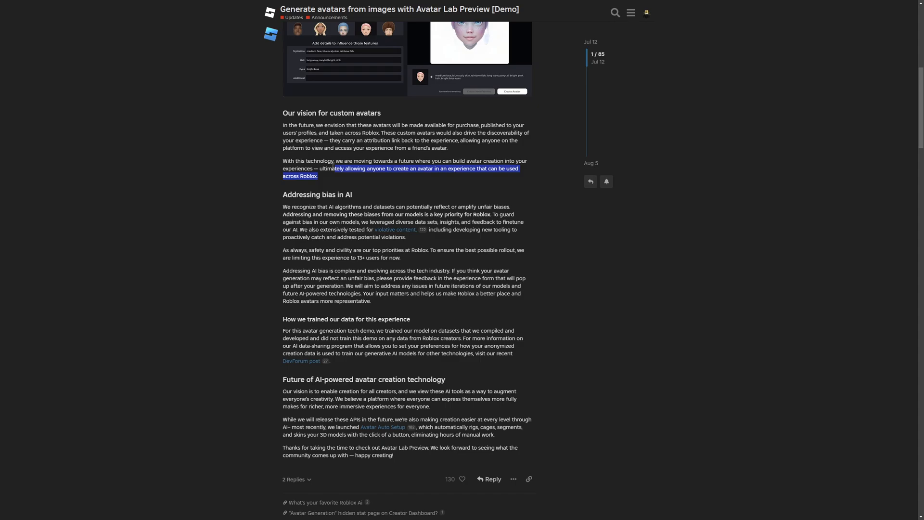
{"action": "left_click_drag", "start_coordinate": [333, 167], "coordinate": [283, 167]}
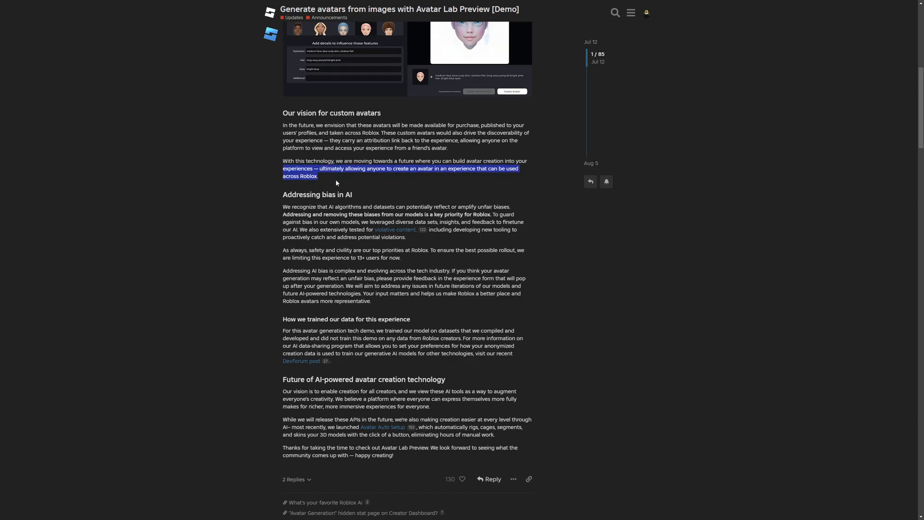
{"action": "left_click", "coordinate": [377, 183]}
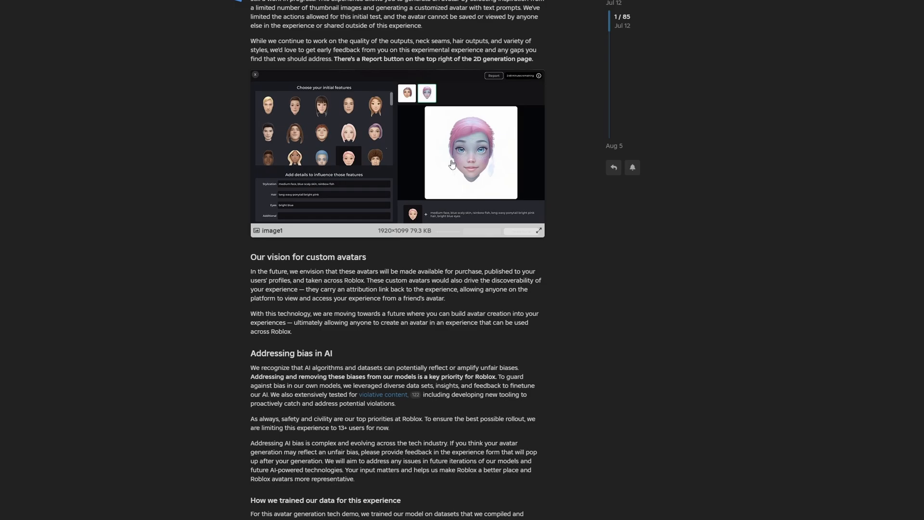
Read the opening of the Addressing bias section and continue down the post.
{"action": "scroll", "scroll_direction": "down", "scroll_amount": 3}
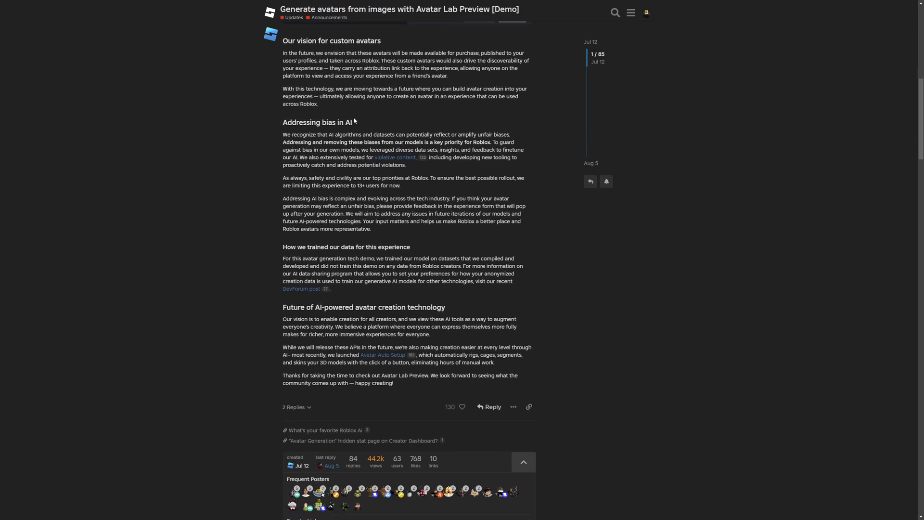
{"action": "left_click_drag", "start_coordinate": [283, 134], "coordinate": [382, 150]}
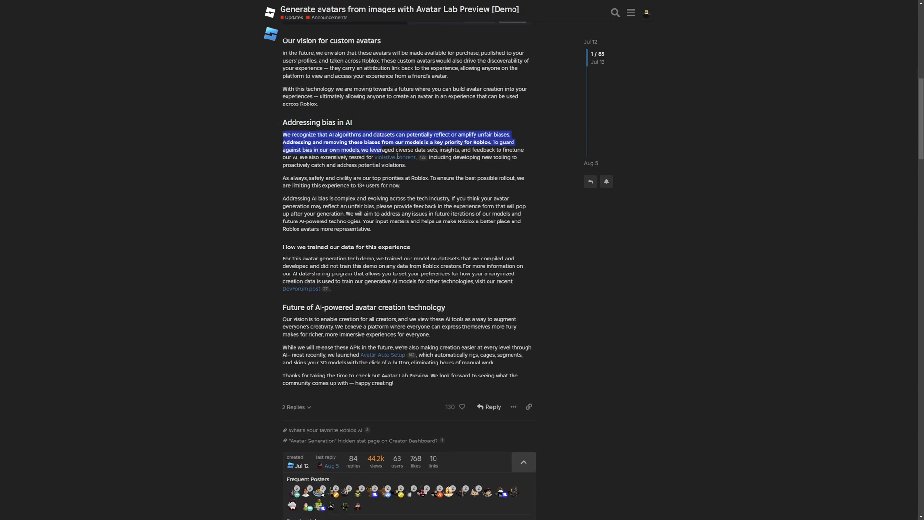
{"action": "left_click", "coordinate": [460, 157]}
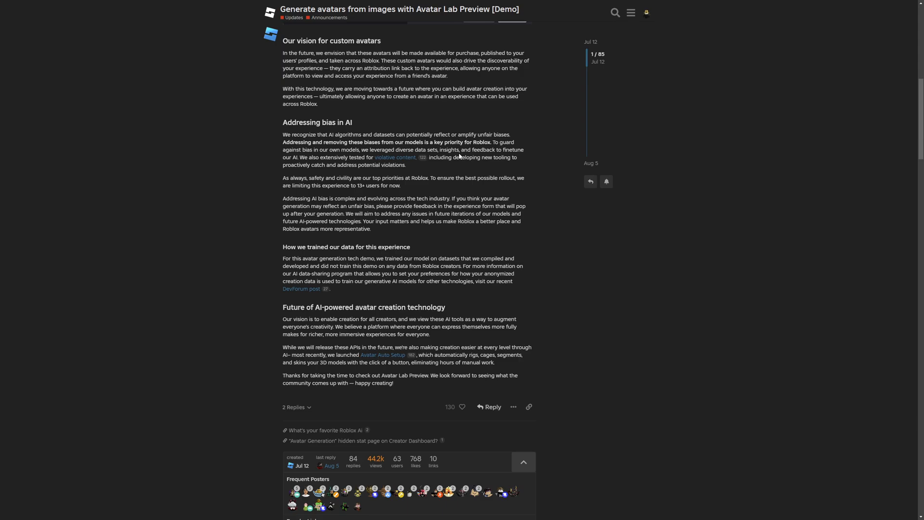
{"action": "scroll", "scroll_direction": "down", "scroll_amount": 3}
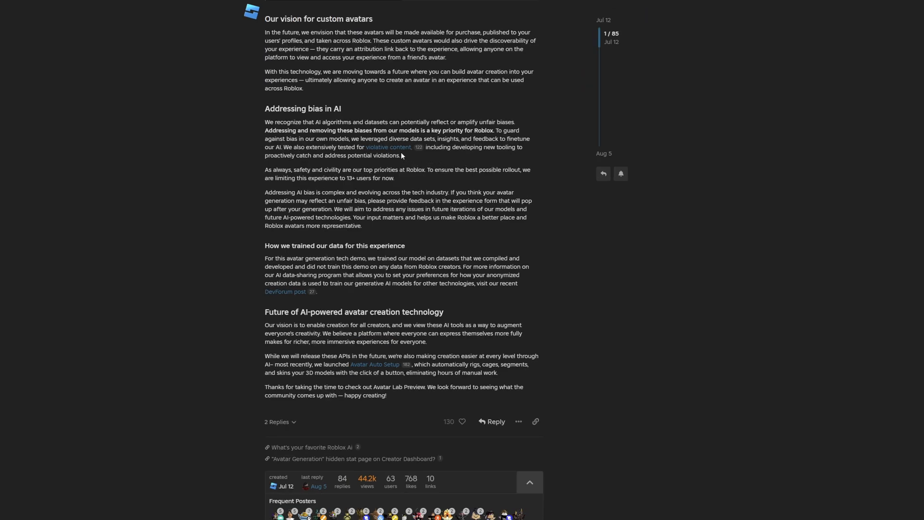
{"action": "mouse_move", "coordinate": [435, 157]}
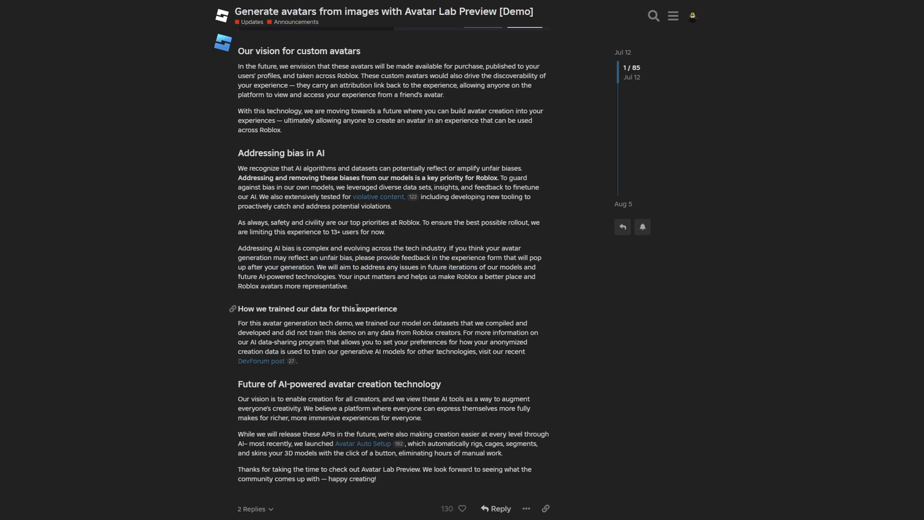
{"action": "mouse_move", "coordinate": [444, 307]}
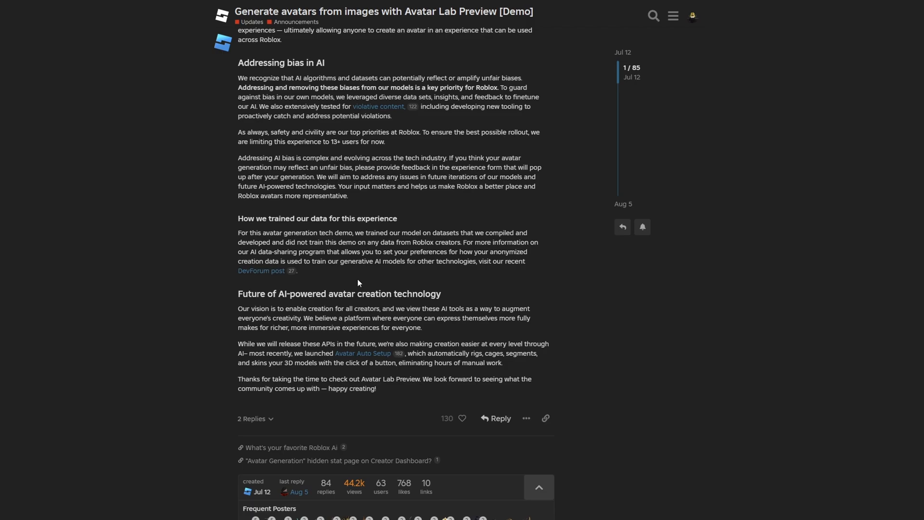
{"action": "scroll", "scroll_direction": "down", "scroll_amount": 3}
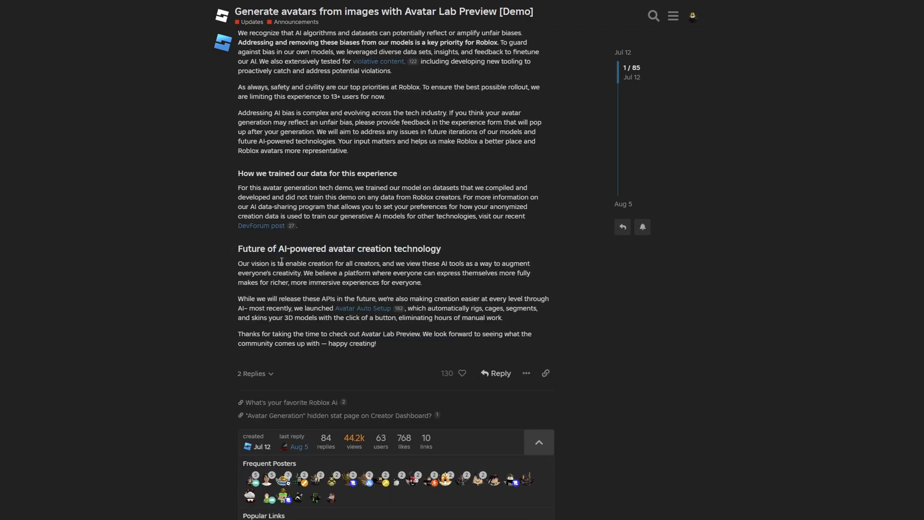
Mark the passage about creators, augmenting everyone's creativity, self-expression and richer experiences.
{"action": "double_click", "coordinate": [370, 262]}
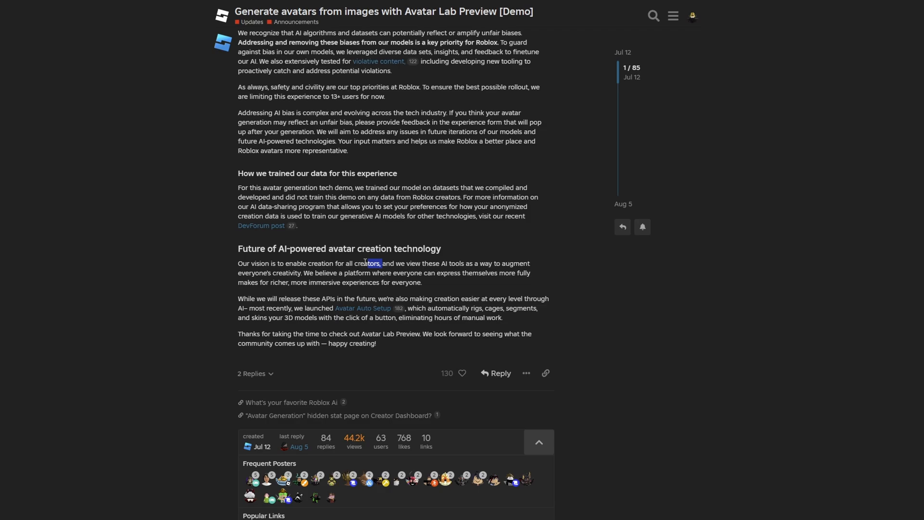
{"action": "left_click_drag", "start_coordinate": [366, 263], "coordinate": [541, 262]}
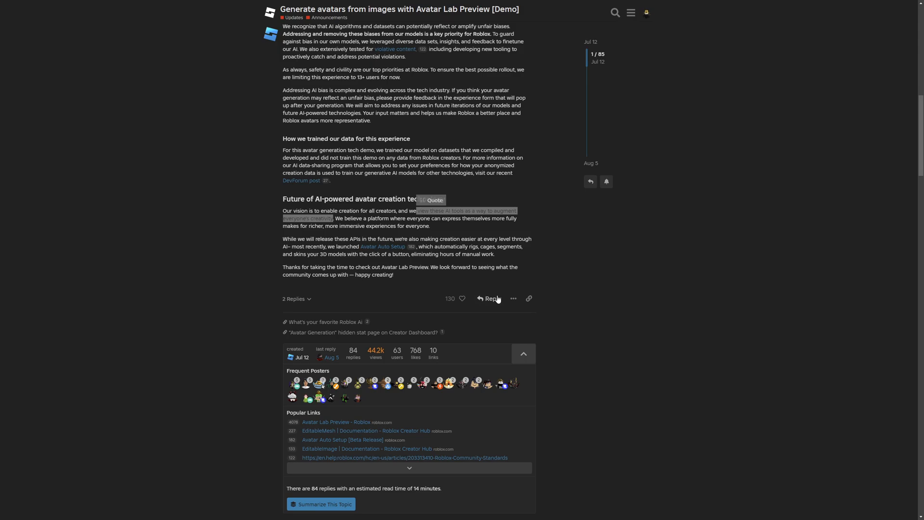
{"action": "mouse_move", "coordinate": [477, 230]}
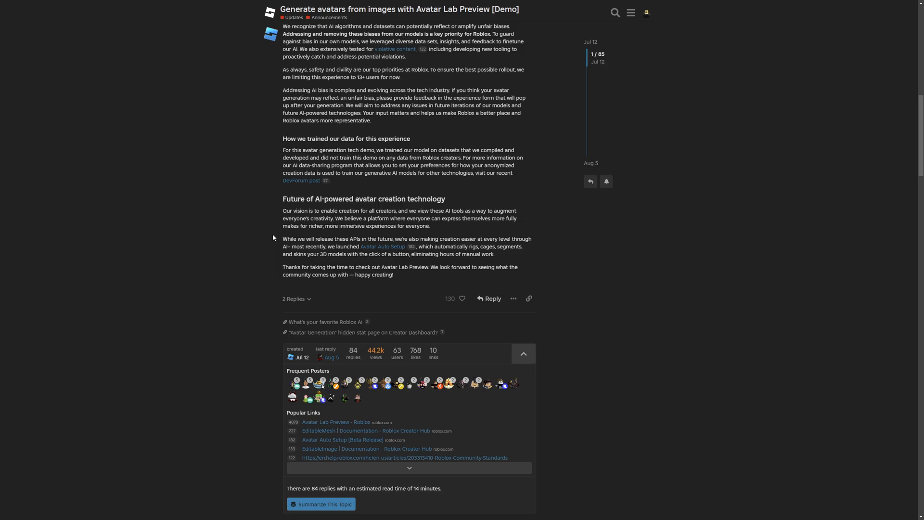
{"action": "left_click_drag", "start_coordinate": [381, 273], "coordinate": [458, 272]}
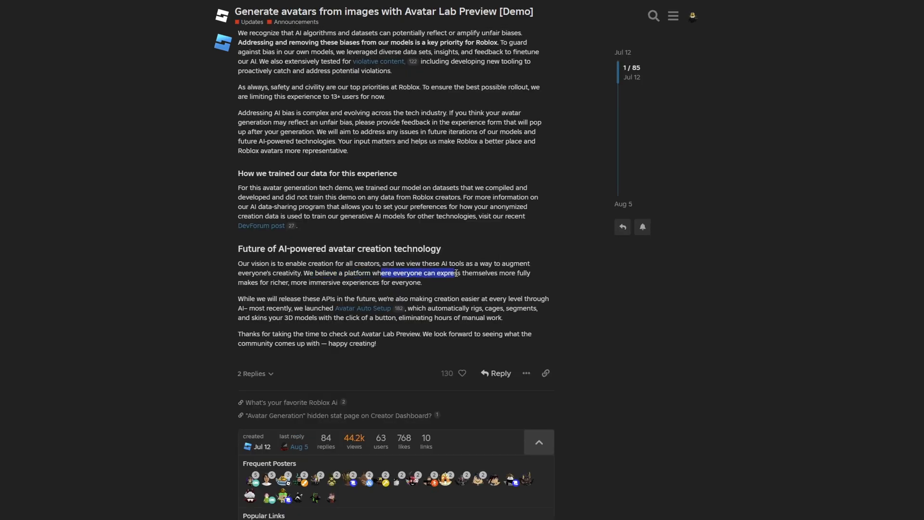
{"action": "left_click_drag", "start_coordinate": [456, 273], "coordinate": [277, 282]}
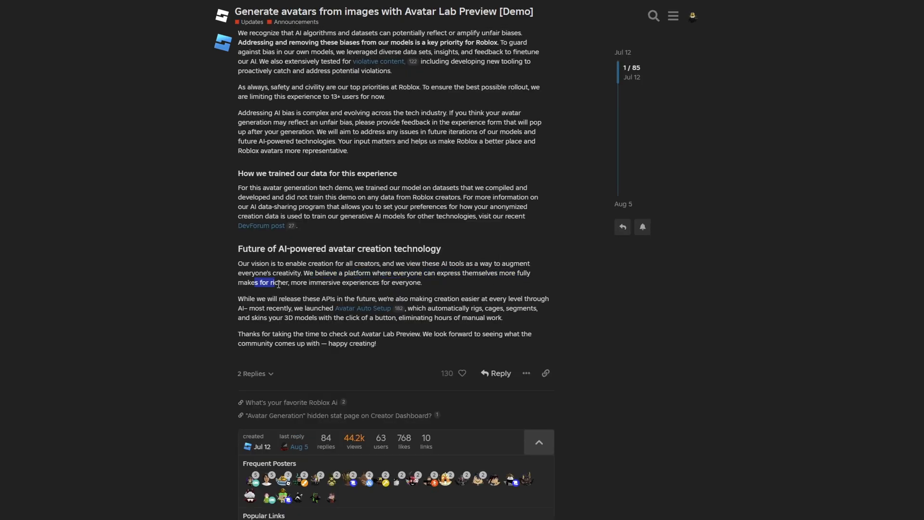
{"action": "left_click_drag", "start_coordinate": [277, 282], "coordinate": [392, 299]}
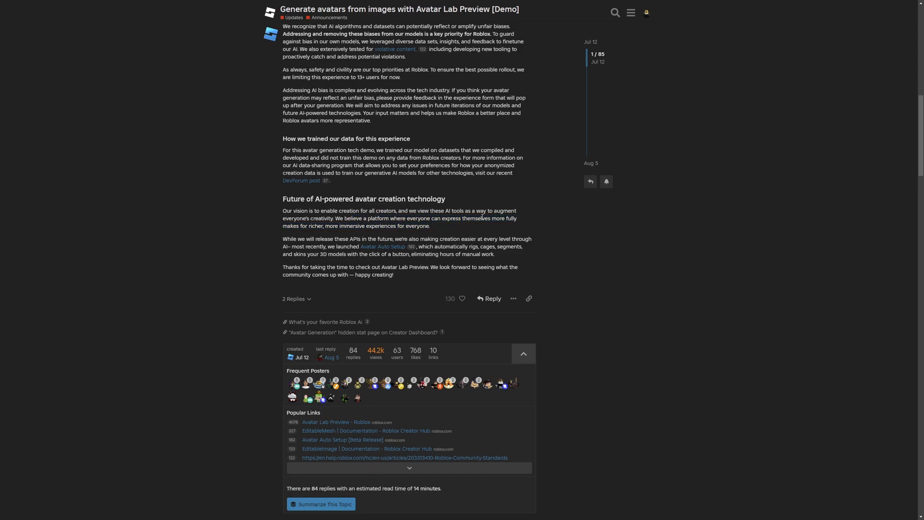
{"action": "scroll", "scroll_direction": "down", "scroll_amount": 3}
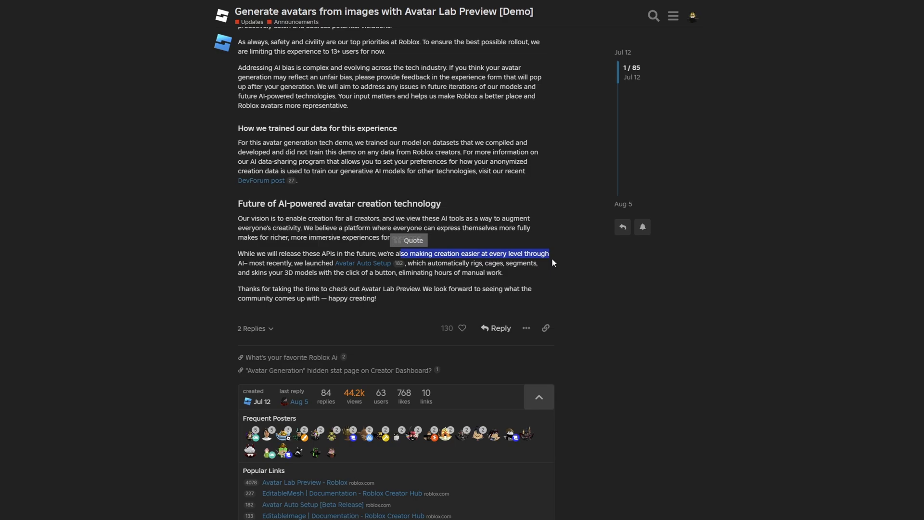
Mark the lines about making creation easier, automatic rigging and the Avatar Auto Setup sentence.
{"action": "left_click_drag", "start_coordinate": [548, 253], "coordinate": [330, 263]}
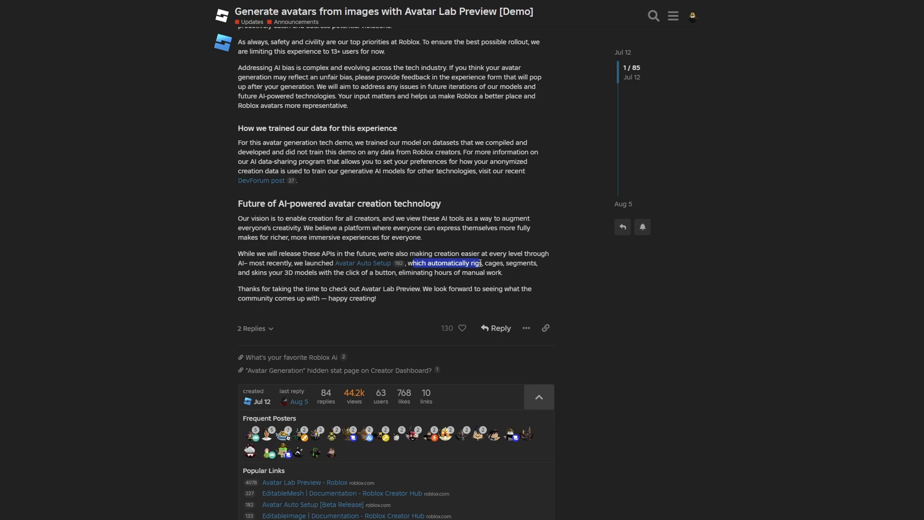
{"action": "left_click_drag", "start_coordinate": [482, 263], "coordinate": [536, 263]}
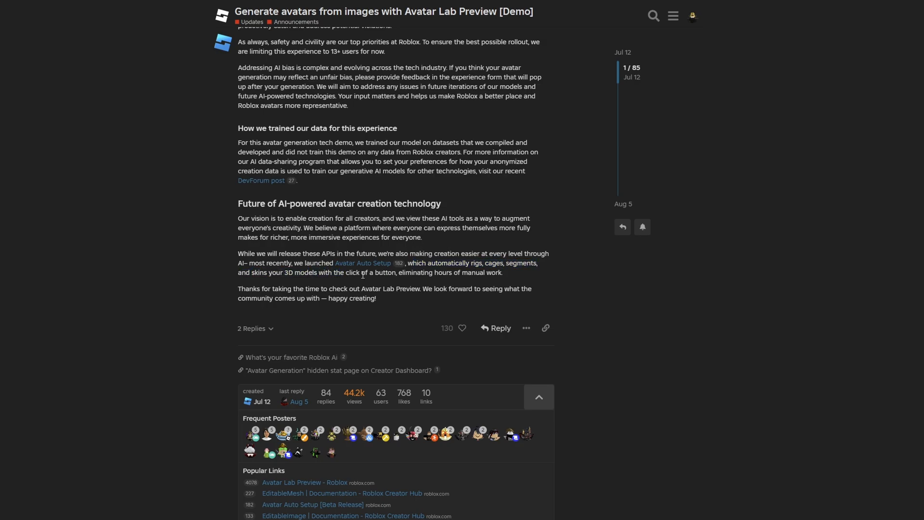
{"action": "mouse_move", "coordinate": [439, 274]}
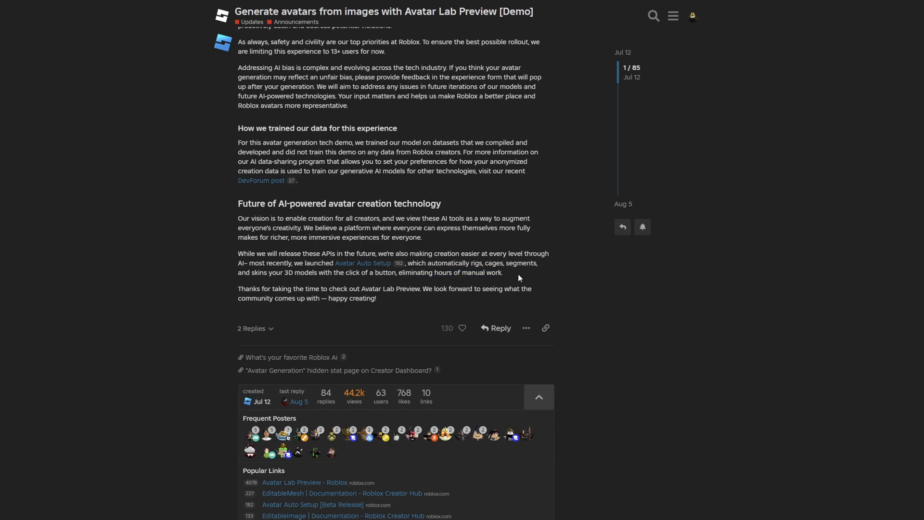
{"action": "left_click_drag", "start_coordinate": [337, 211], "coordinate": [494, 219]}
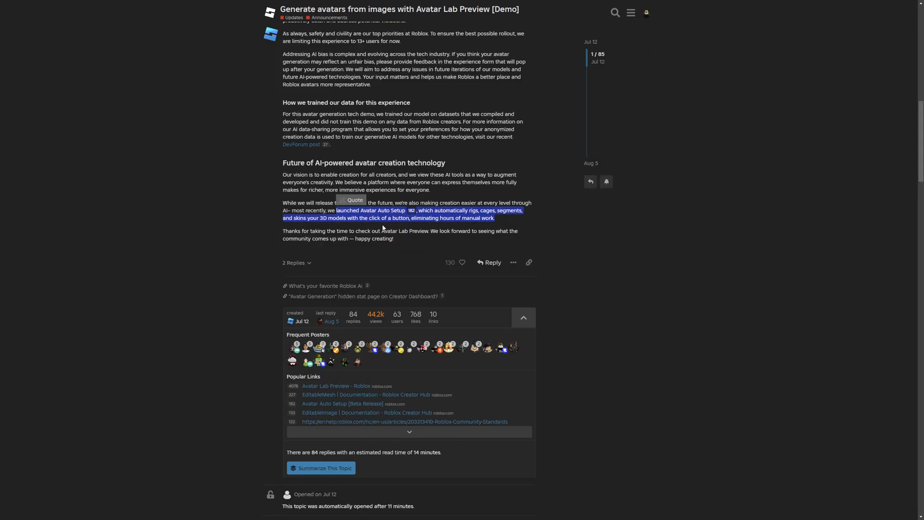
{"action": "left_click", "coordinate": [384, 220]}
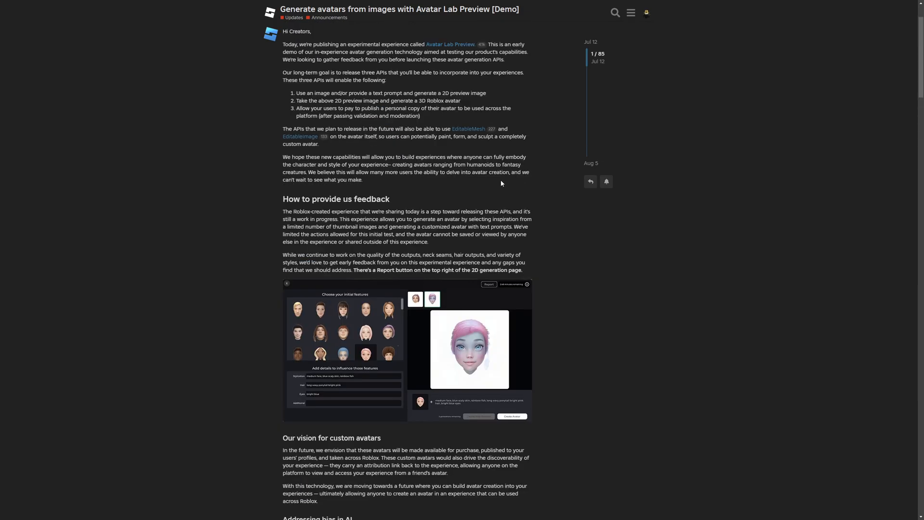
{"action": "scroll", "scroll_direction": "down", "scroll_amount": 3}
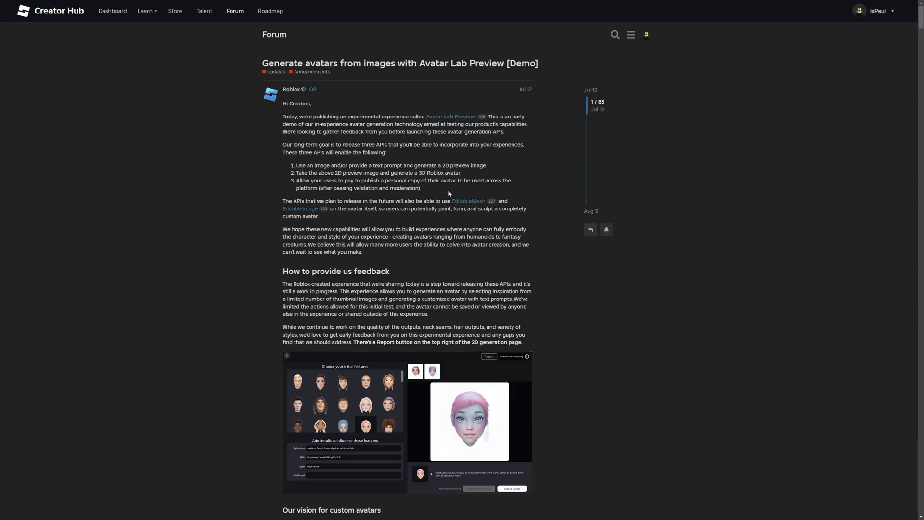
Highlight part of the post title and scroll on to the feed of Roblox project posts.
{"action": "left_click_drag", "start_coordinate": [439, 64], "coordinate": [537, 63]}
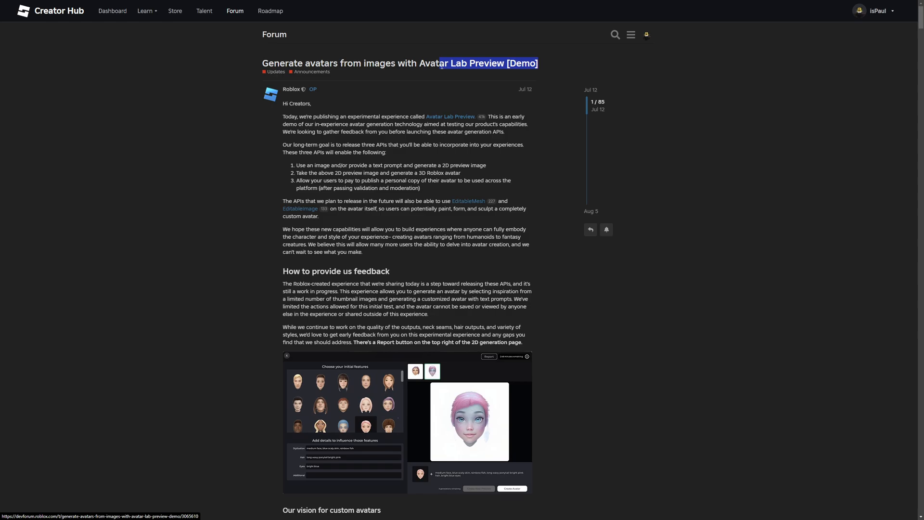
{"action": "scroll", "scroll_direction": "down", "scroll_amount": 3}
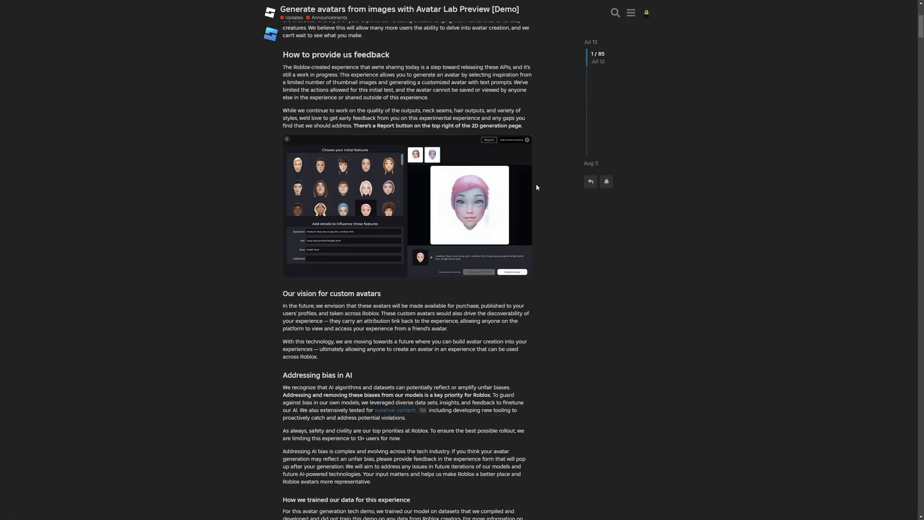
{"action": "scroll", "scroll_direction": "down", "scroll_amount": 3}
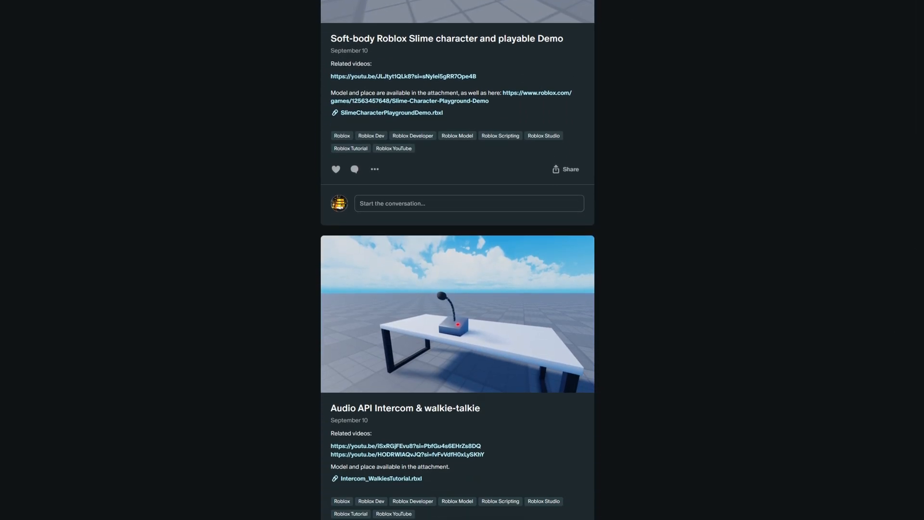
Scroll through the Patreon posts feed past the Slime demo and Audio API Intercom posts.
{"action": "scroll", "scroll_direction": "down", "scroll_amount": 3}
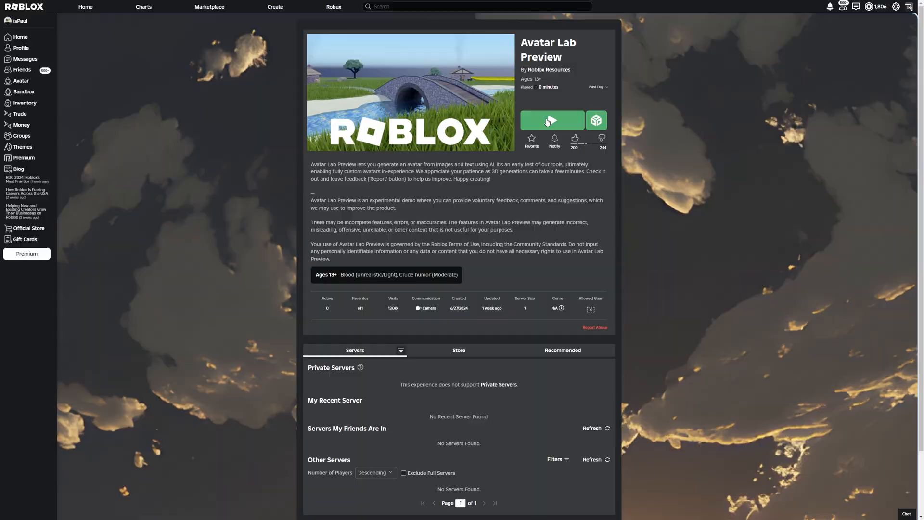
Launch the Avatar Lab Preview experience with the green Play button.
{"action": "left_click", "coordinate": [550, 120]}
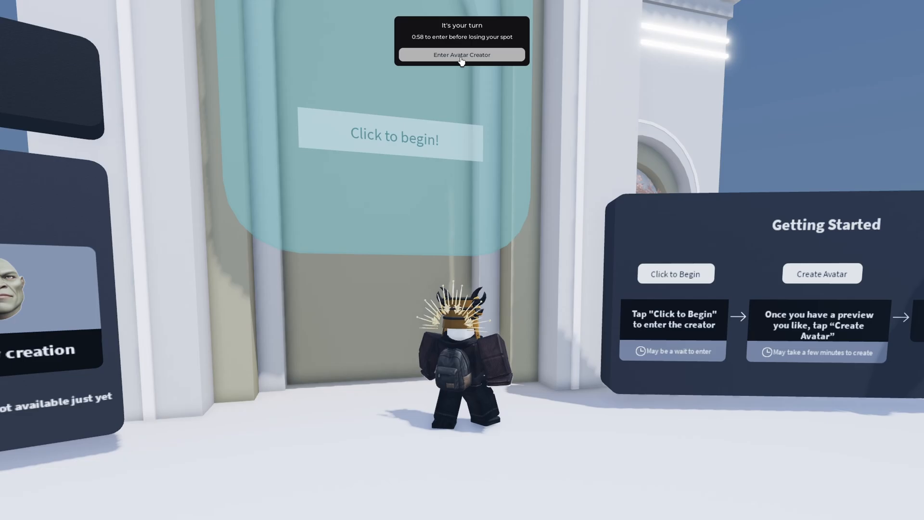
Enter the avatar creator from the 'It's your turn' popup.
{"action": "left_click", "coordinate": [461, 54]}
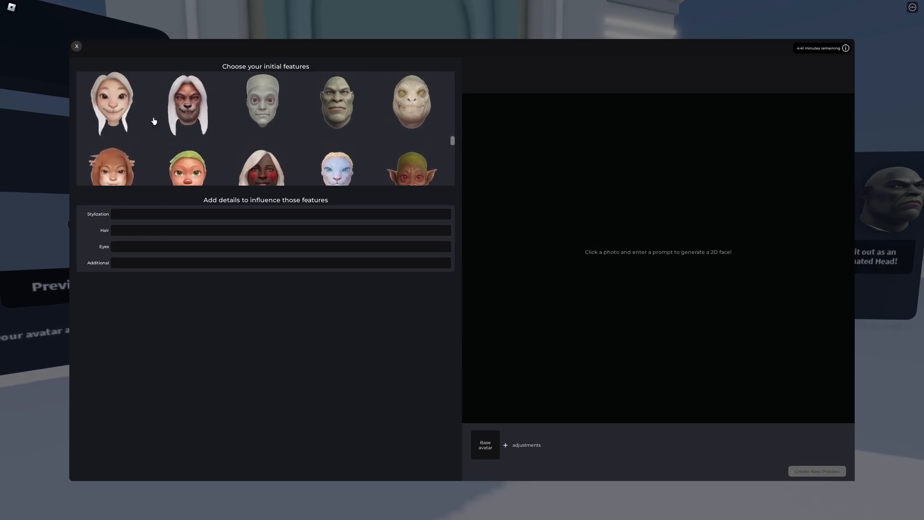
Replace the Additional field text with 'salmon' and request a new preview of the fish-styled face.
{"action": "scroll", "scroll_direction": "down", "scroll_amount": 3}
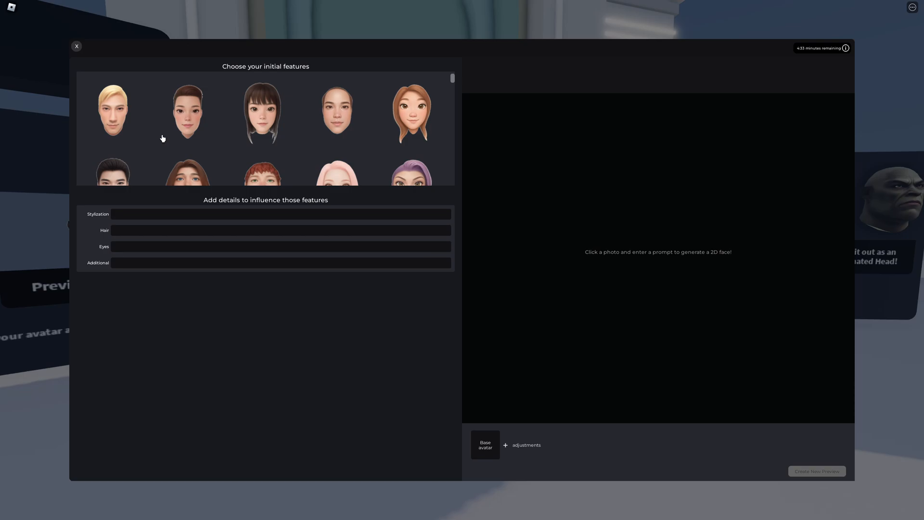
{"action": "scroll", "scroll_direction": "down", "scroll_amount": 3}
{"action": "type", "text": "as a reptile, round face"}
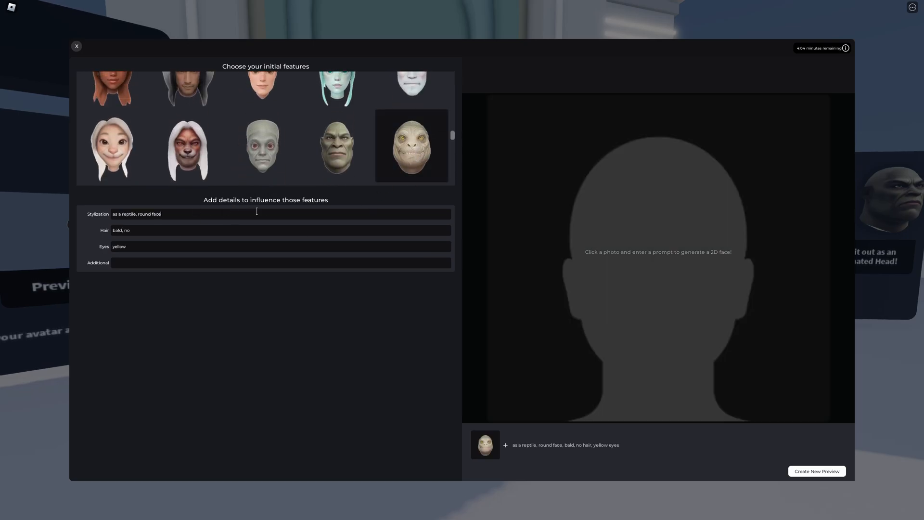
{"action": "triple_click", "coordinate": [137, 214]}
{"action": "type", "text": "Fish"}
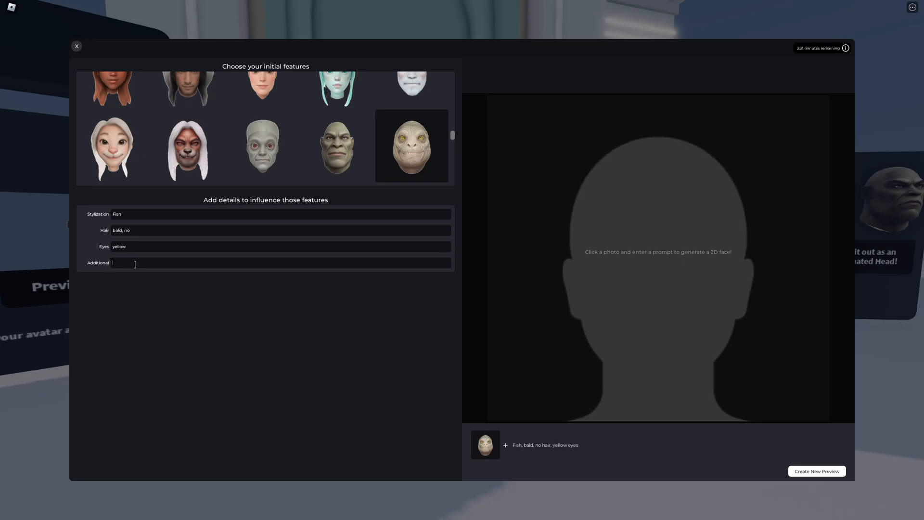
{"action": "type", "text": "salmon"}
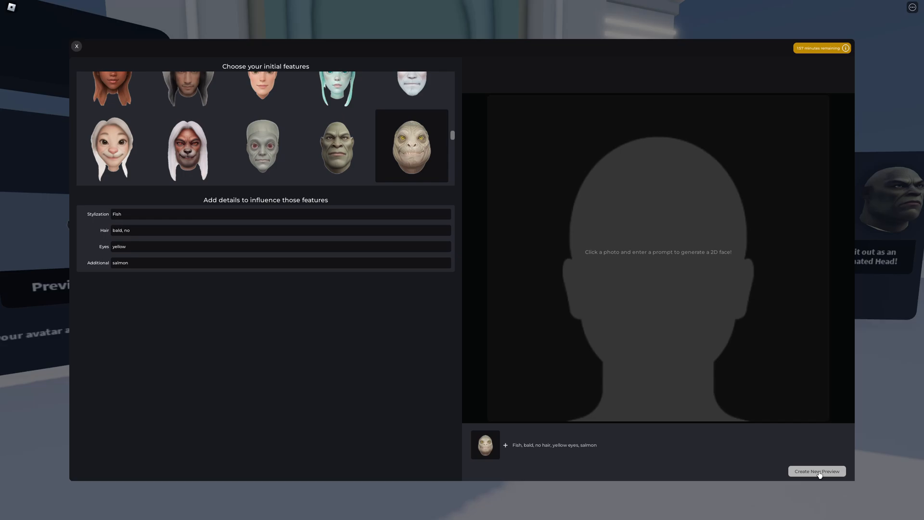
{"action": "left_click", "coordinate": [816, 471]}
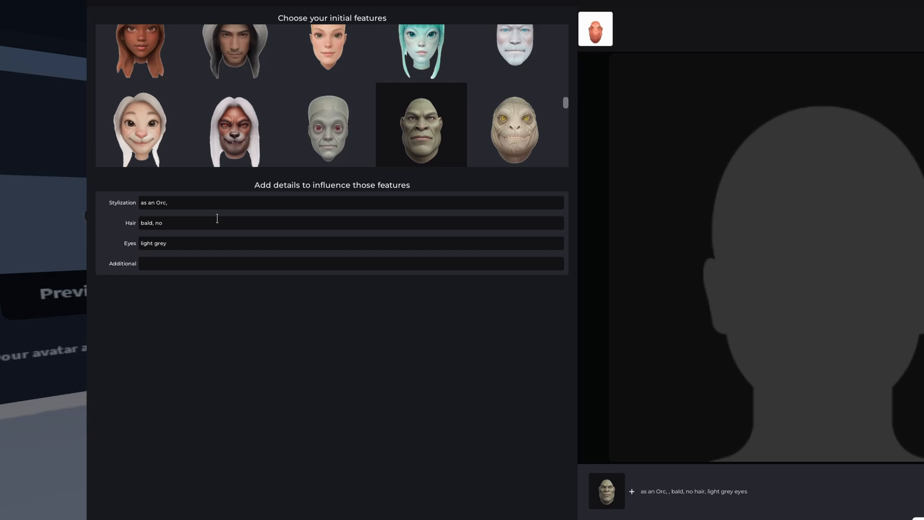
Enter 'Long lower fangs' and 'angry face' prompts for the orc and request a new preview.
{"action": "type", "text": "Long lower fangs"}
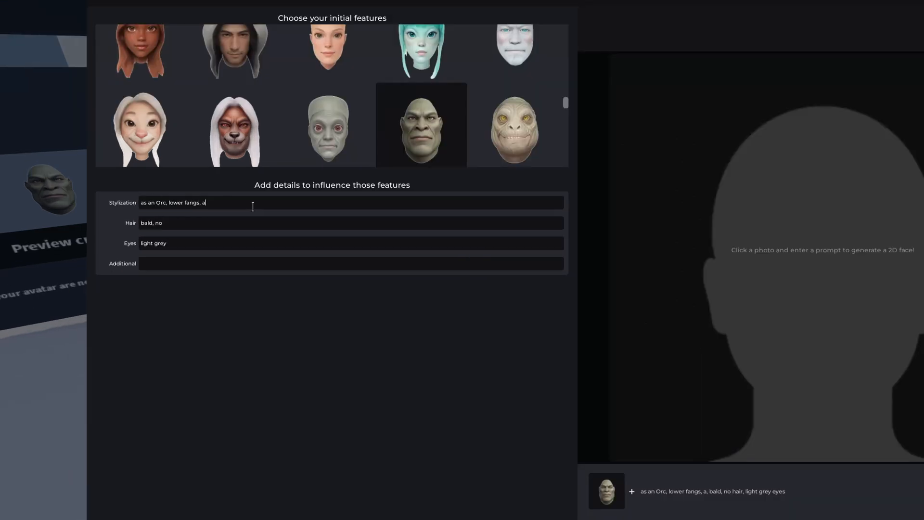
{"action": "type", "text": "ngry face"}
{"action": "left_click", "coordinate": [352, 263]}
{"action": "type", "text": "dark line marks"}
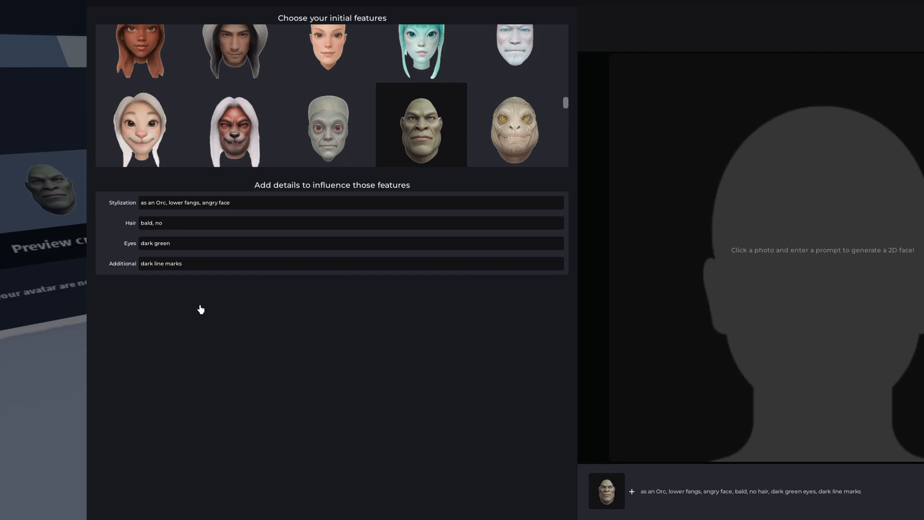
{"action": "mouse_move", "coordinate": [202, 286]}
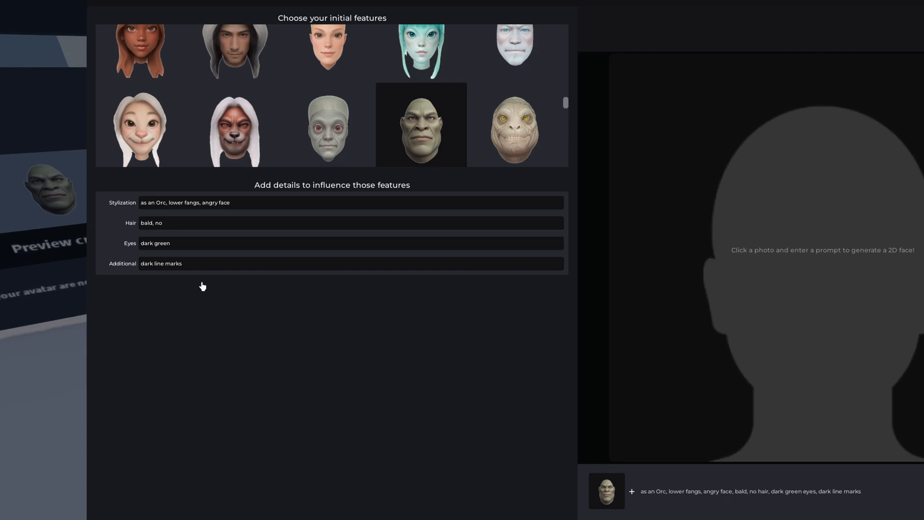
{"action": "left_click", "coordinate": [816, 471]}
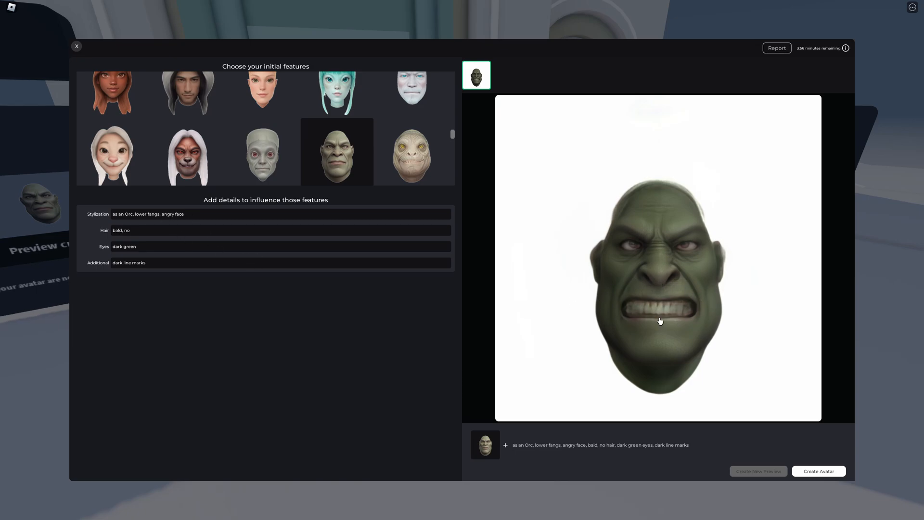
{"action": "mouse_move", "coordinate": [681, 346]}
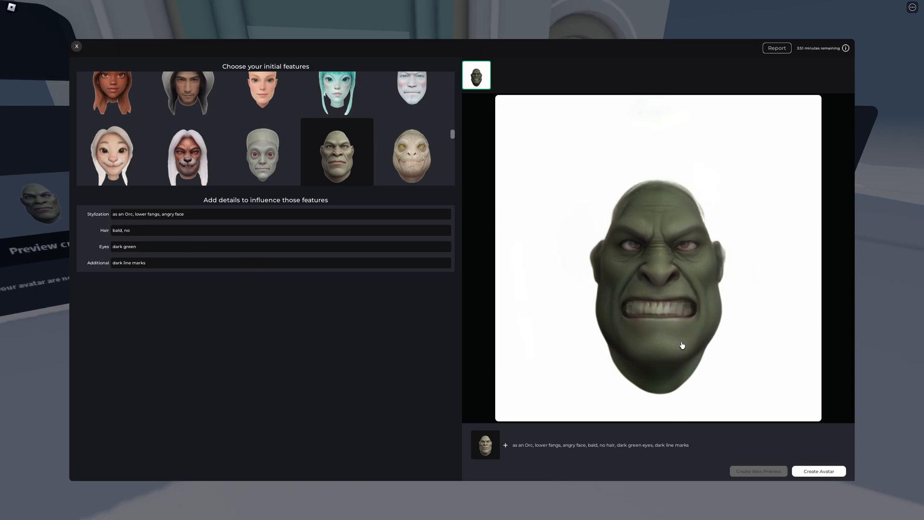
Create the avatar from the orc preview and confirm generating its 3D head model.
{"action": "left_click", "coordinate": [819, 471]}
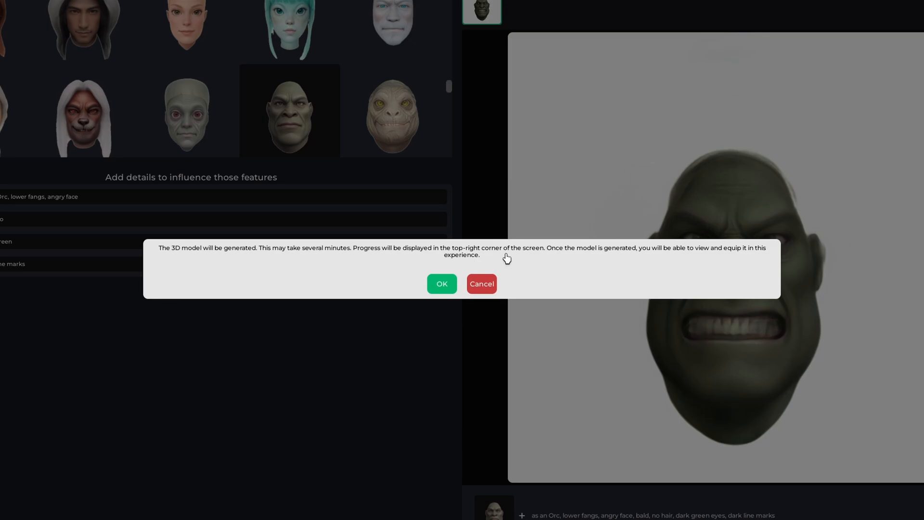
{"action": "mouse_move", "coordinate": [660, 258]}
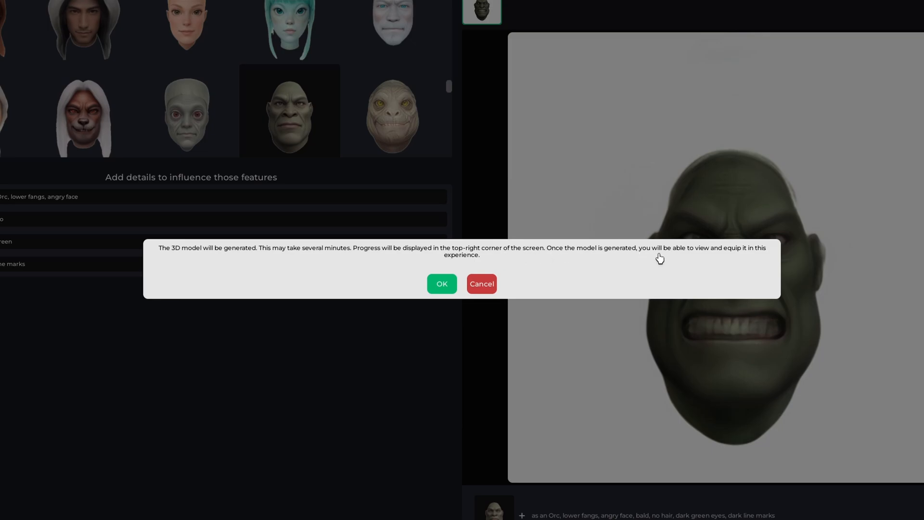
{"action": "mouse_move", "coordinate": [567, 257]}
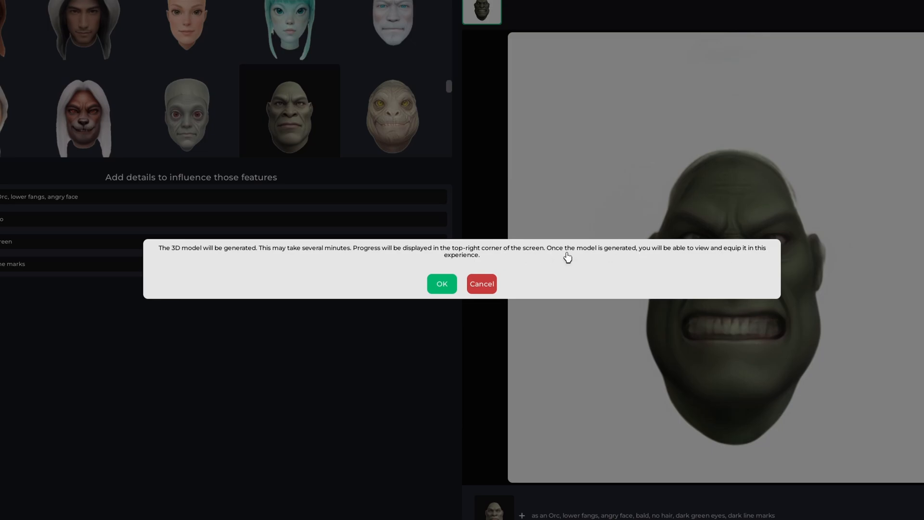
{"action": "left_click", "coordinate": [442, 283]}
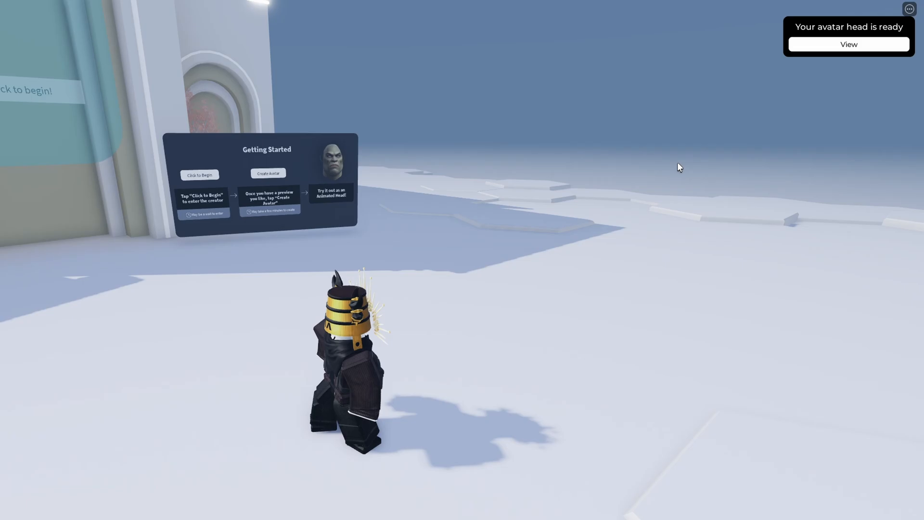
View the finished head, equip the orc head on the avatar and add a hair accessory.
{"action": "left_click", "coordinate": [848, 43]}
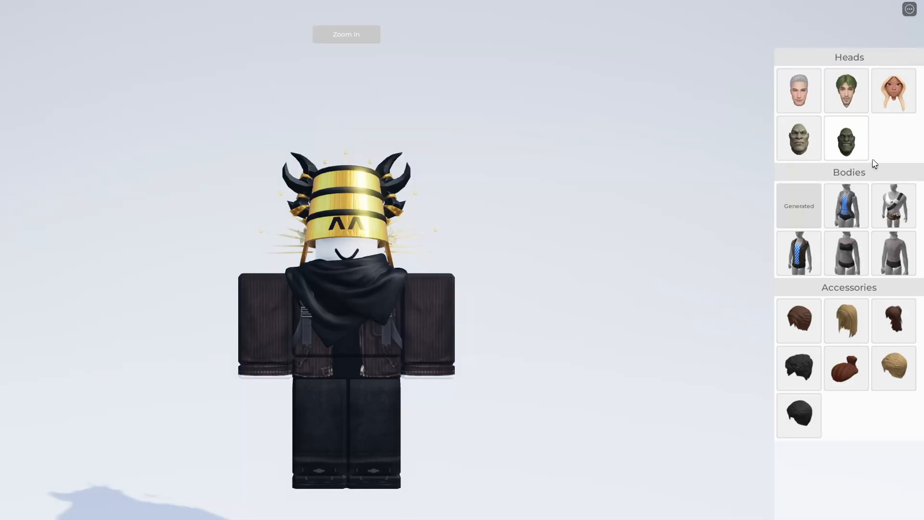
{"action": "left_click", "coordinate": [846, 139]}
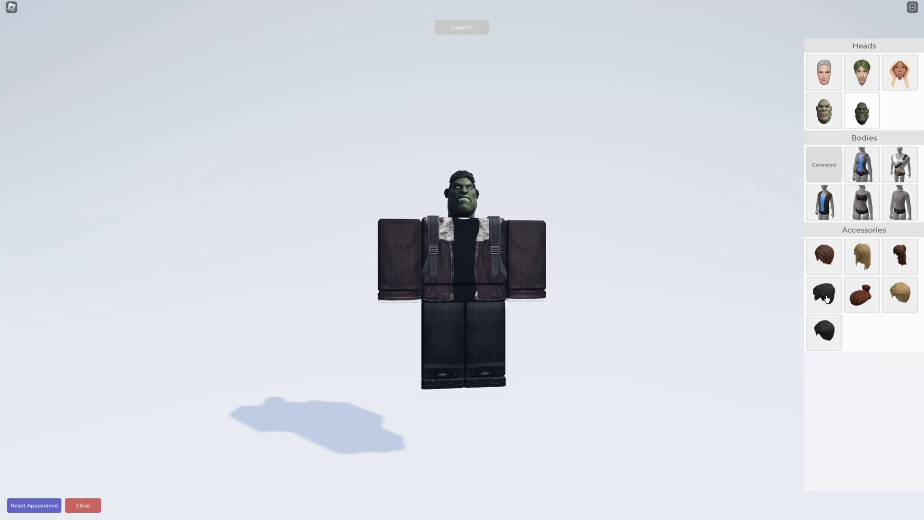
{"action": "left_click", "coordinate": [899, 295]}
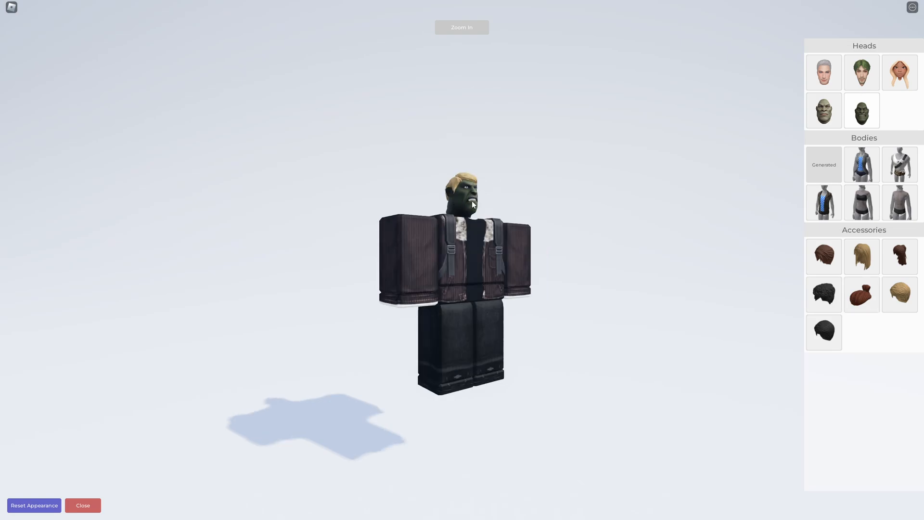